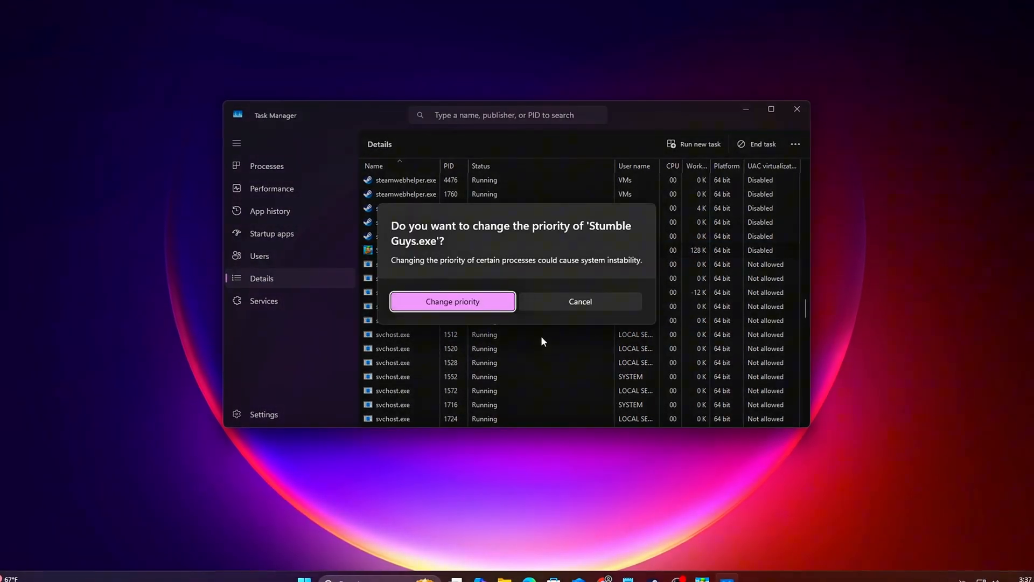
Confirm the game's priority change in Task Manager and search Start to reach System Protection settings
{"action": "left_click", "coordinate": [452, 302]}
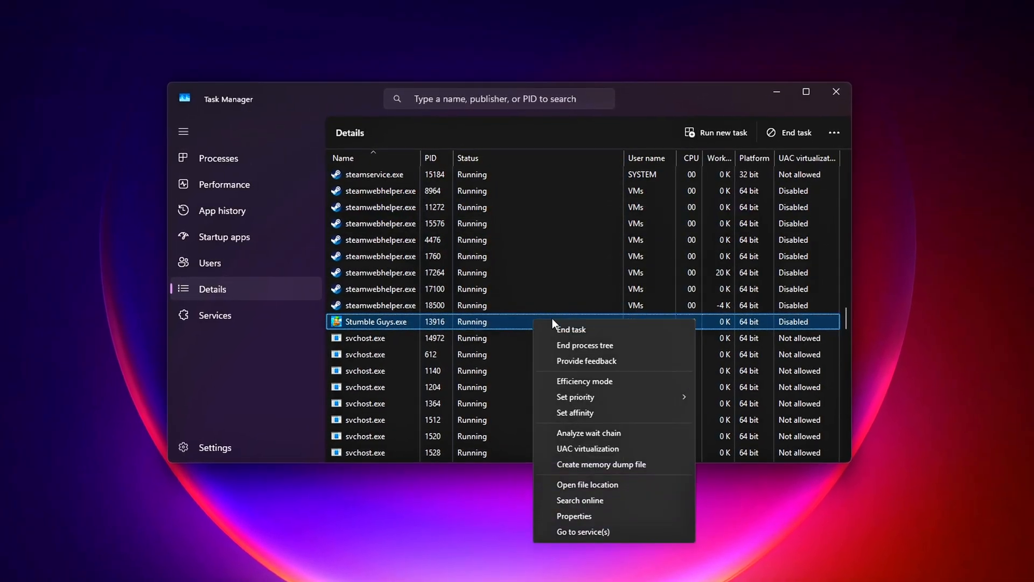
{"action": "left_click", "coordinate": [575, 413]}
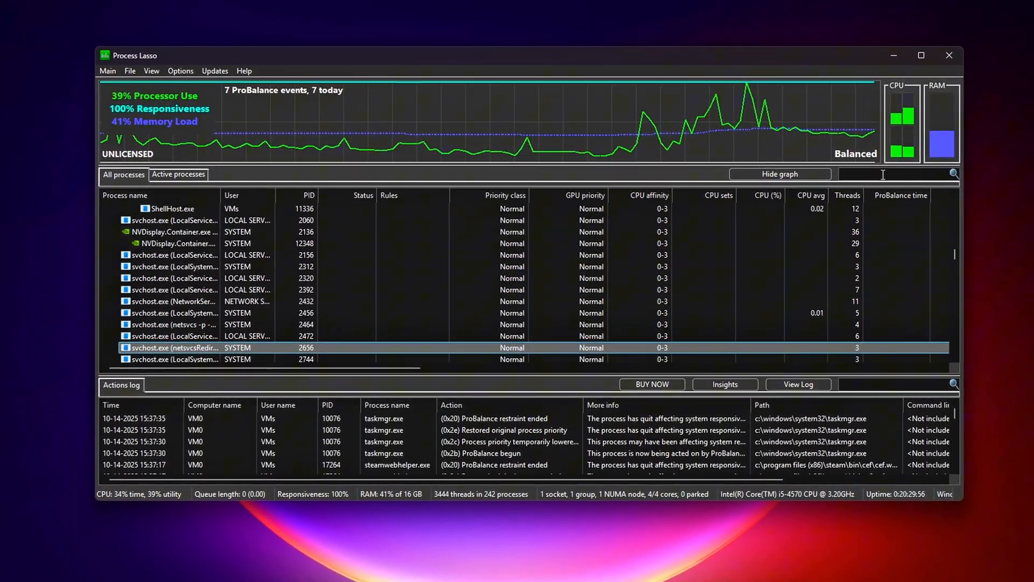
{"action": "type", "text": "sta"}
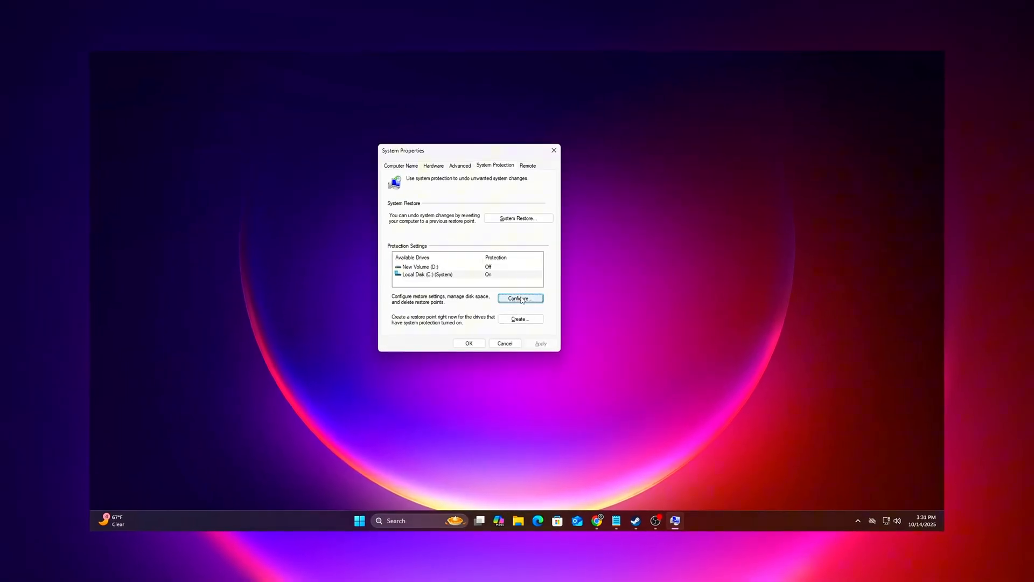
Create a restore point with the description 'BACKUP0'
{"action": "left_click", "coordinate": [520, 319]}
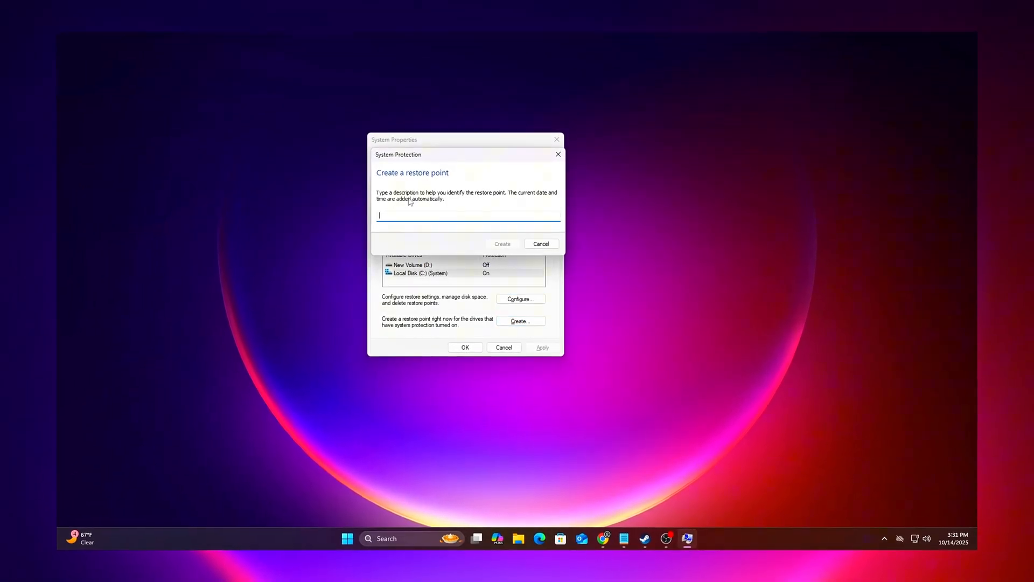
{"action": "type", "text": "BACKUP0"}
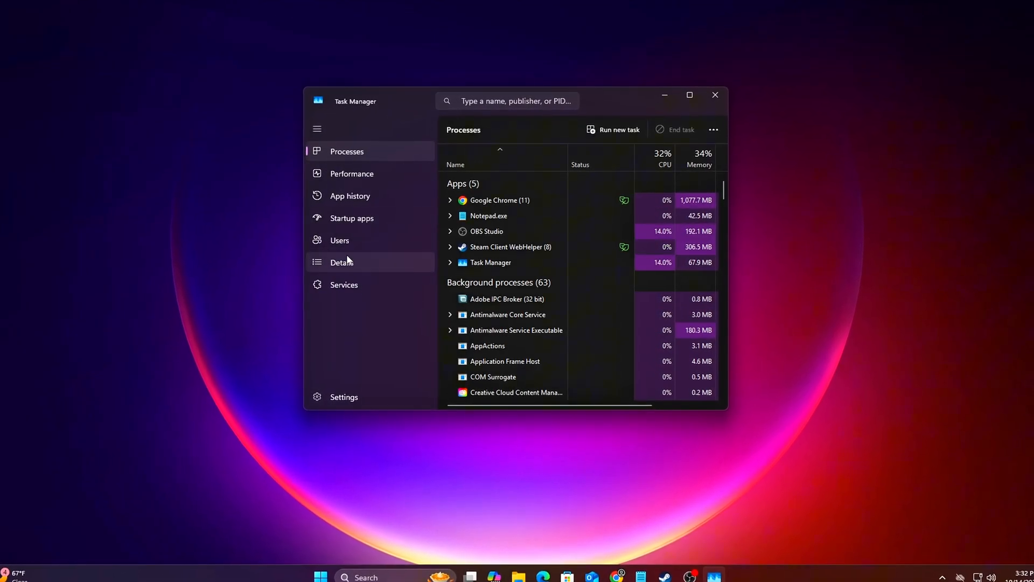
Review the detailed process list, then load the Process Lasso site on bitsum.com in Chrome
{"action": "left_click", "coordinate": [341, 262]}
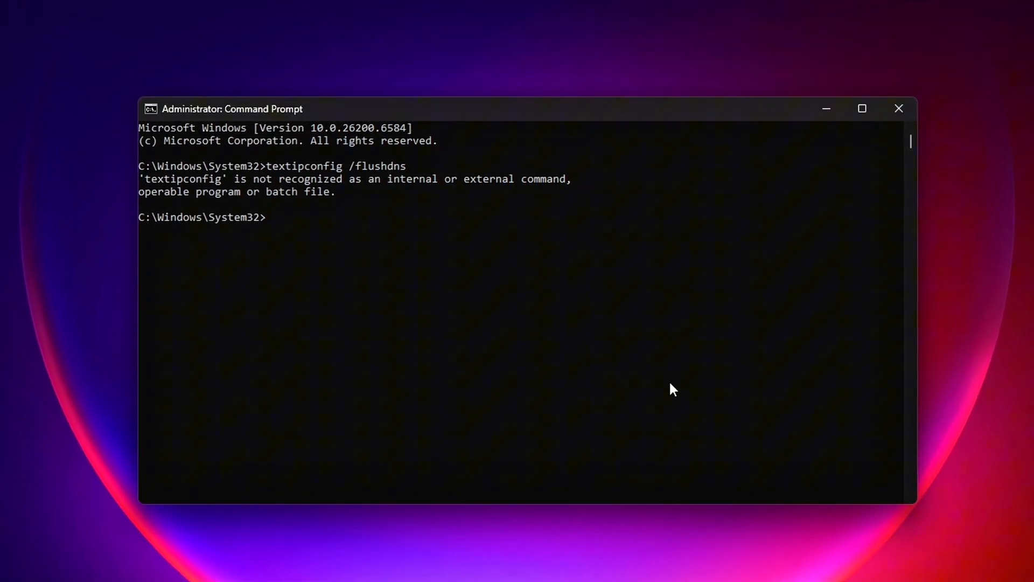
{"action": "left_click", "coordinate": [898, 108]}
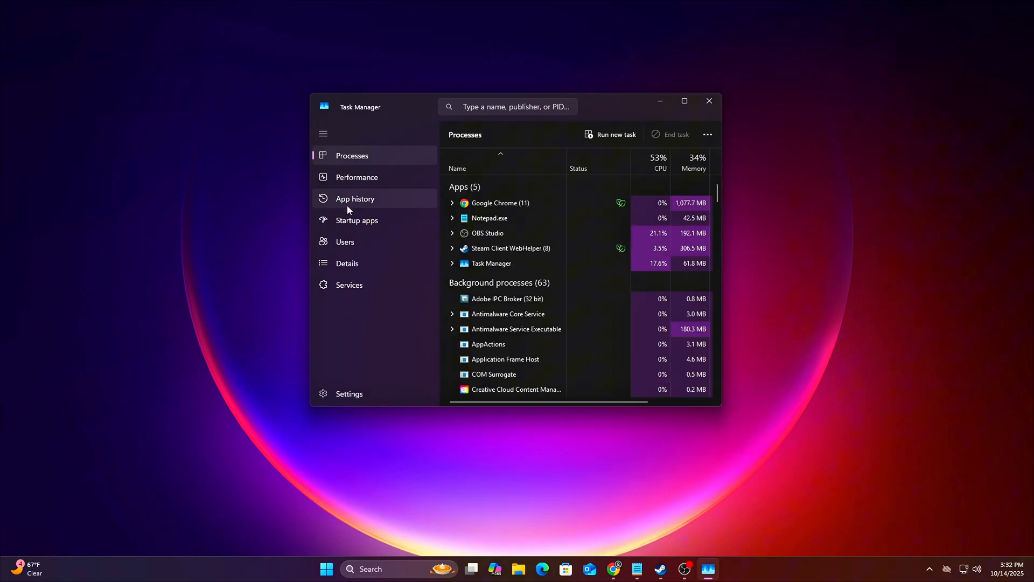
{"action": "left_click", "coordinate": [346, 263]}
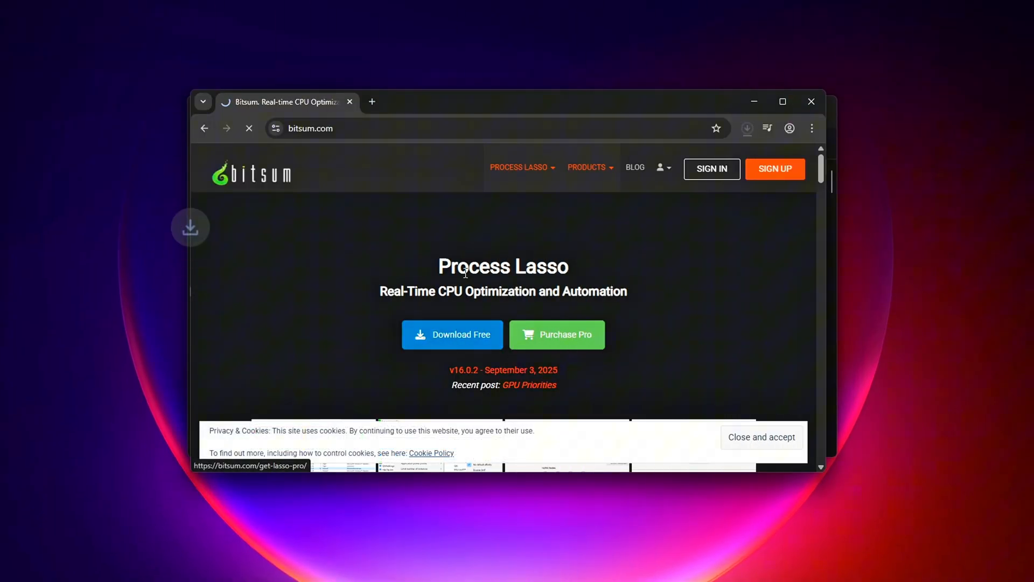
Leave Chrome and search Windows for CMD to find Command Prompt
{"action": "left_click", "coordinate": [745, 129]}
{"action": "type", "text": "CMD"}
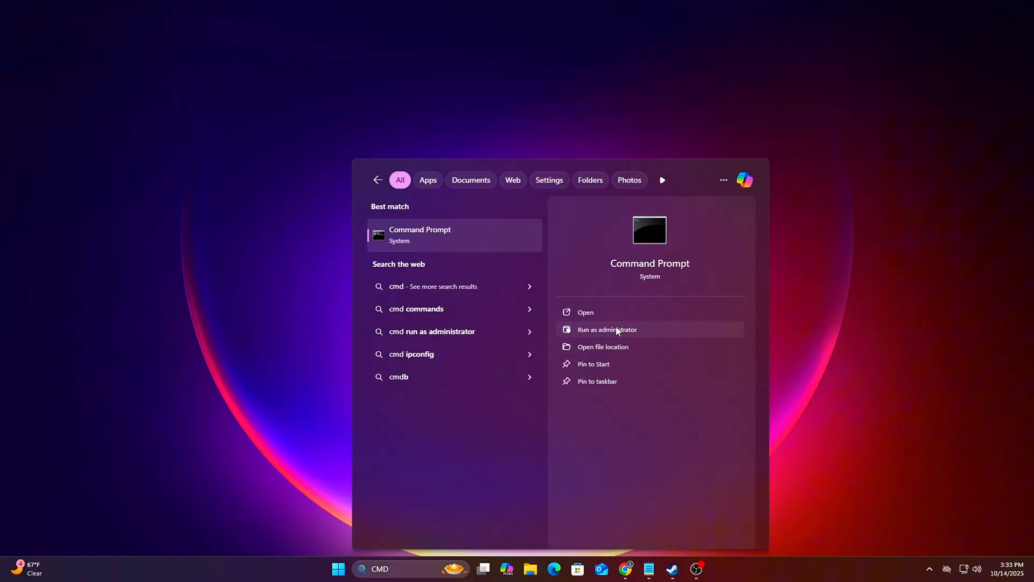
Run 'ipconfig /flushdns' in an administrator Command Prompt
{"action": "left_click", "coordinate": [606, 330]}
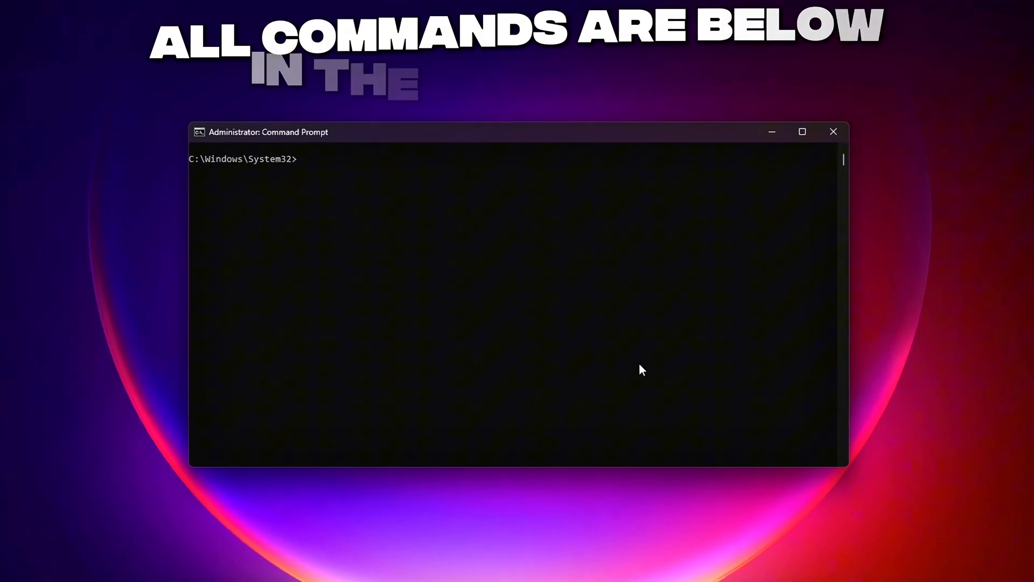
{"action": "type", "text": "ipconfig /flushdns"}
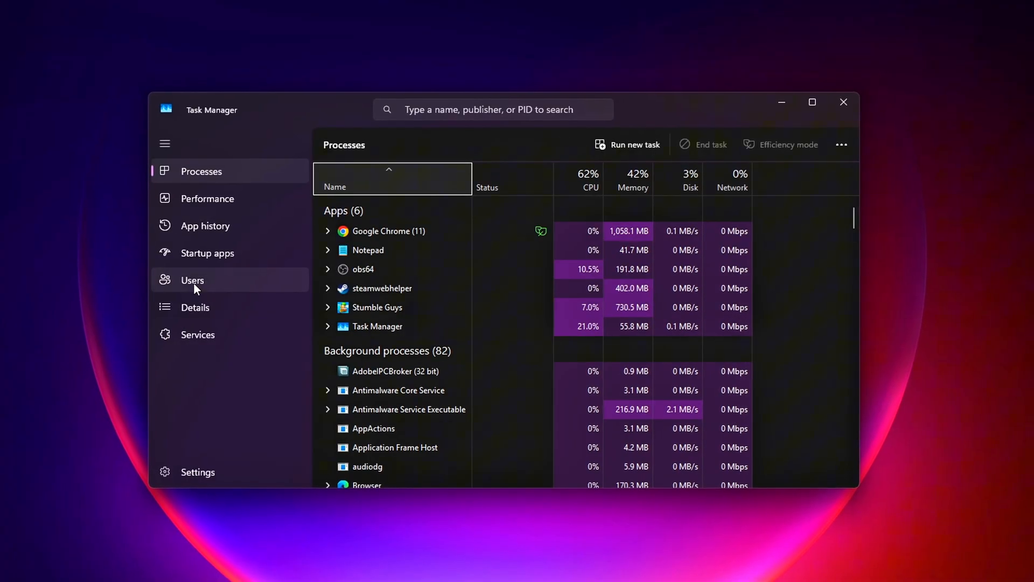
Locate Stumble Guys.exe in Task Manager's Details list
{"action": "left_click", "coordinate": [195, 307]}
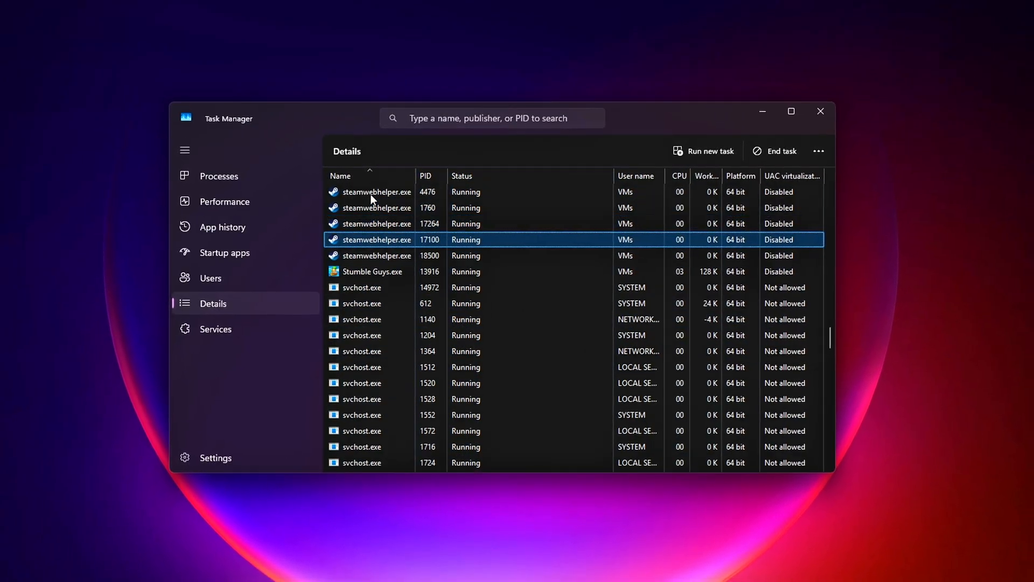
{"action": "left_click", "coordinate": [372, 272]}
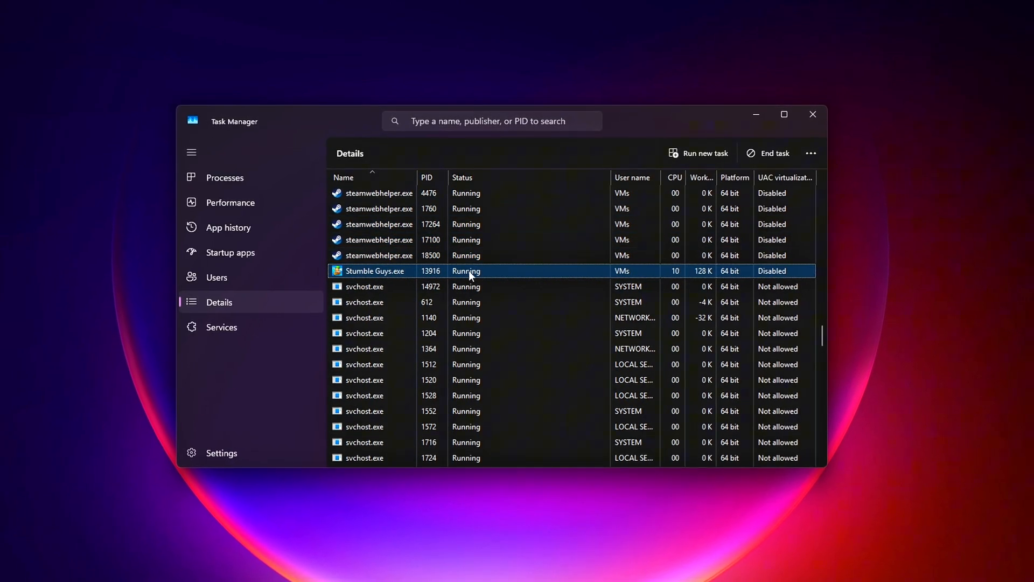
{"action": "right_click", "coordinate": [469, 270]}
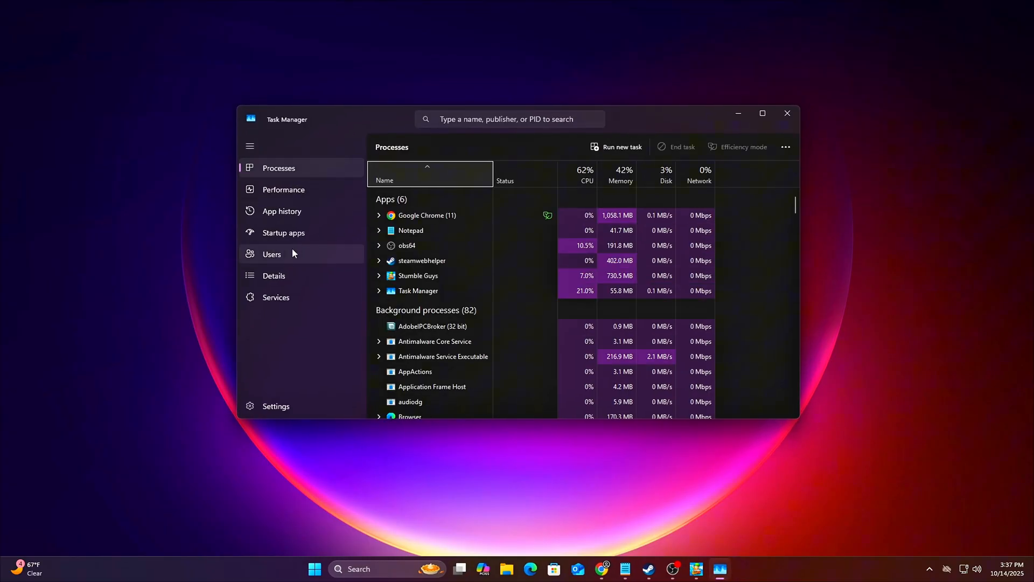
{"action": "left_click", "coordinate": [274, 275]}
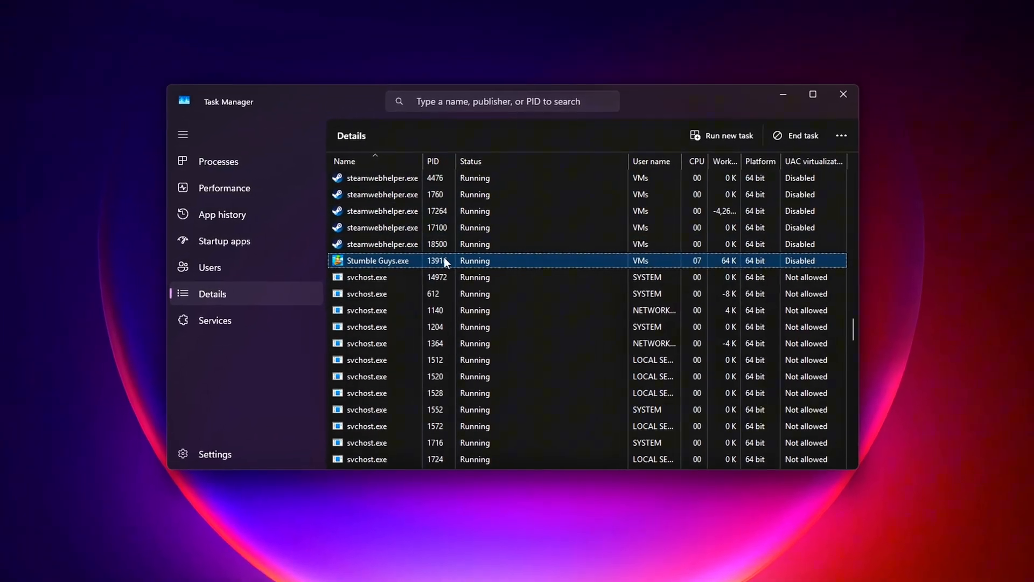
Set Stumble Guys.exe to High priority and confirm the change
{"action": "right_click", "coordinate": [378, 261]}
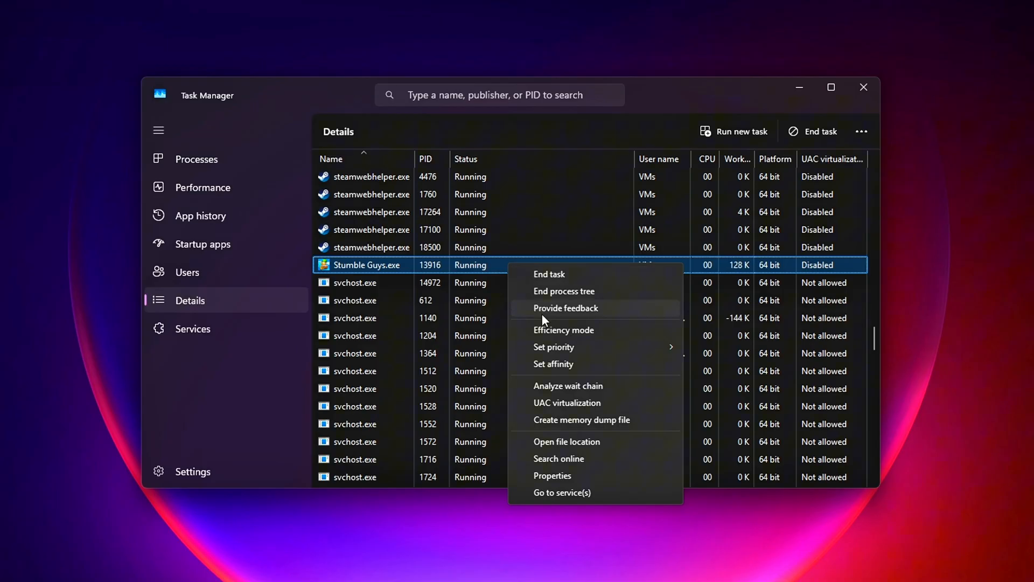
{"action": "left_click", "coordinate": [553, 346]}
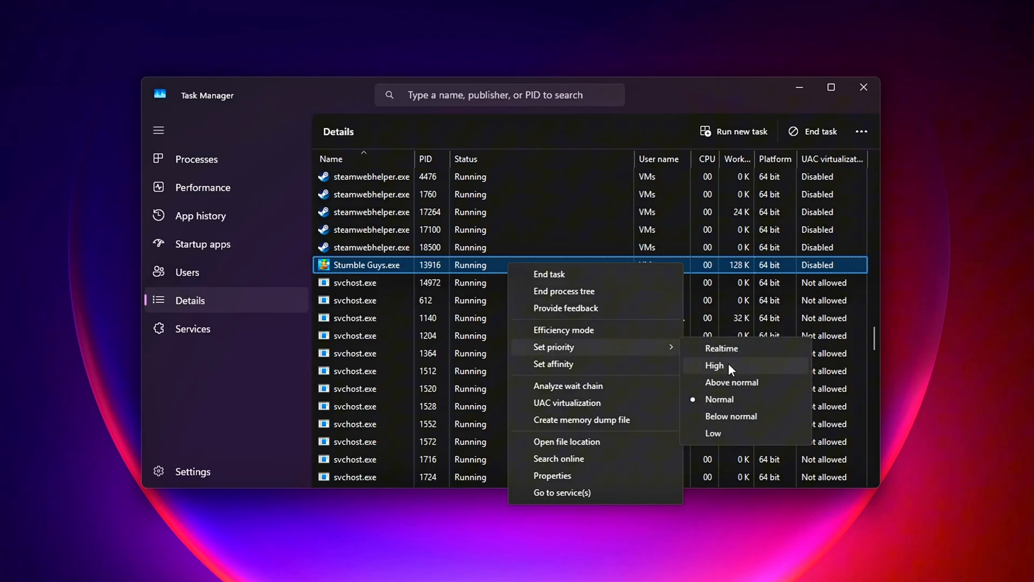
{"action": "left_click", "coordinate": [713, 365]}
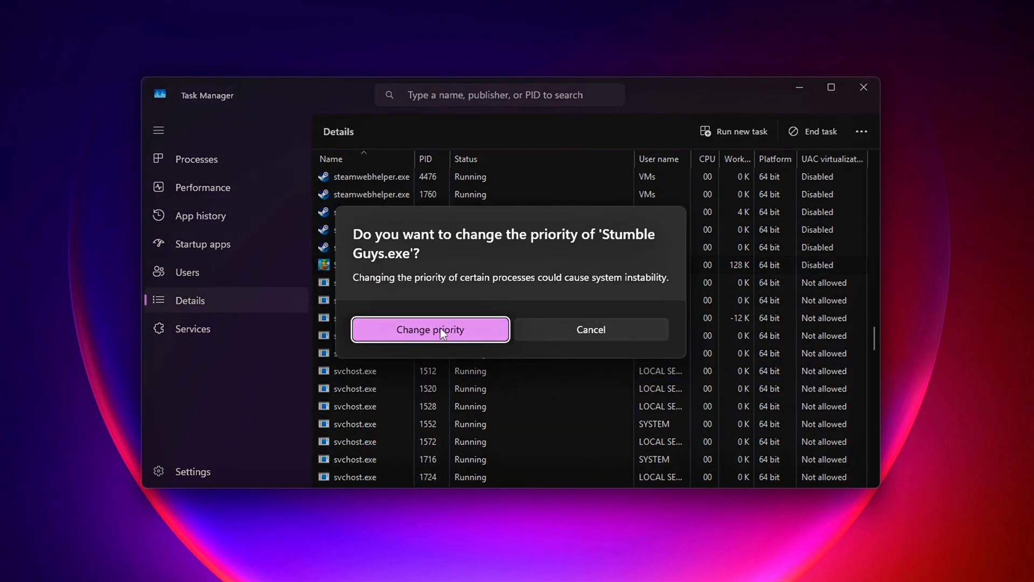
{"action": "left_click", "coordinate": [430, 330]}
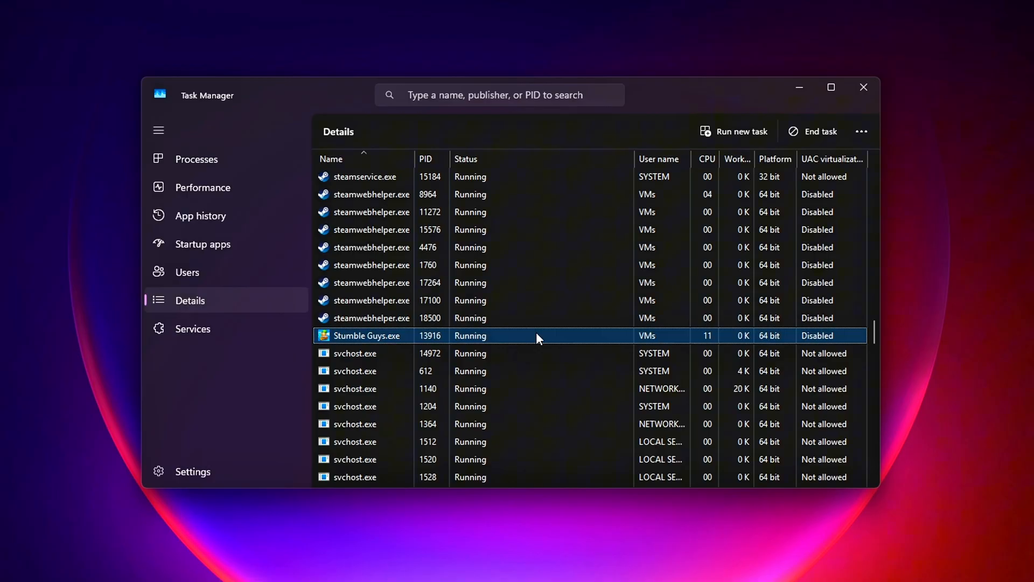
Restrict Stumble Guys.exe's processor affinity to CPU 0 and CPU 3
{"action": "right_click", "coordinate": [538, 335]}
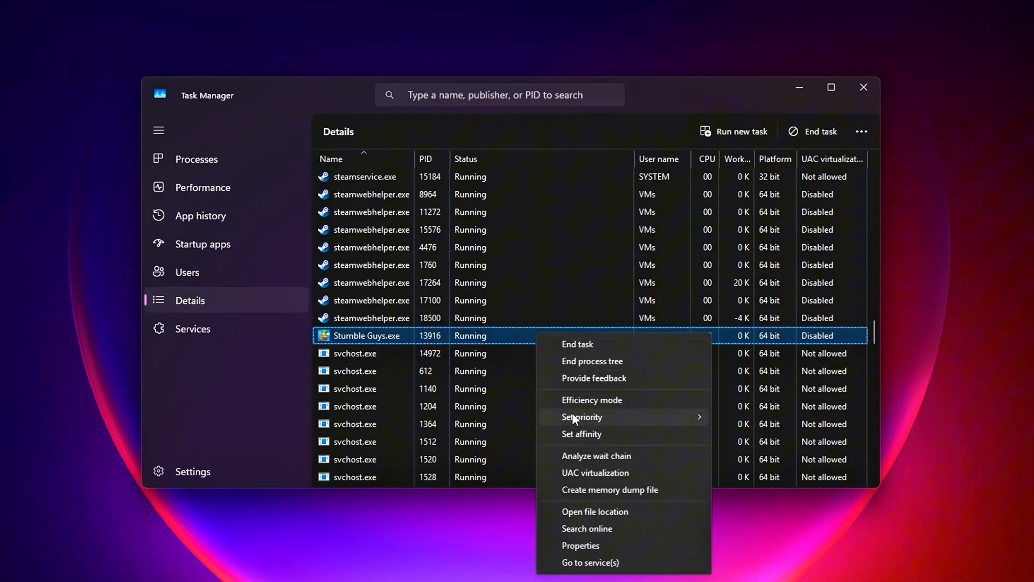
{"action": "left_click", "coordinate": [581, 433]}
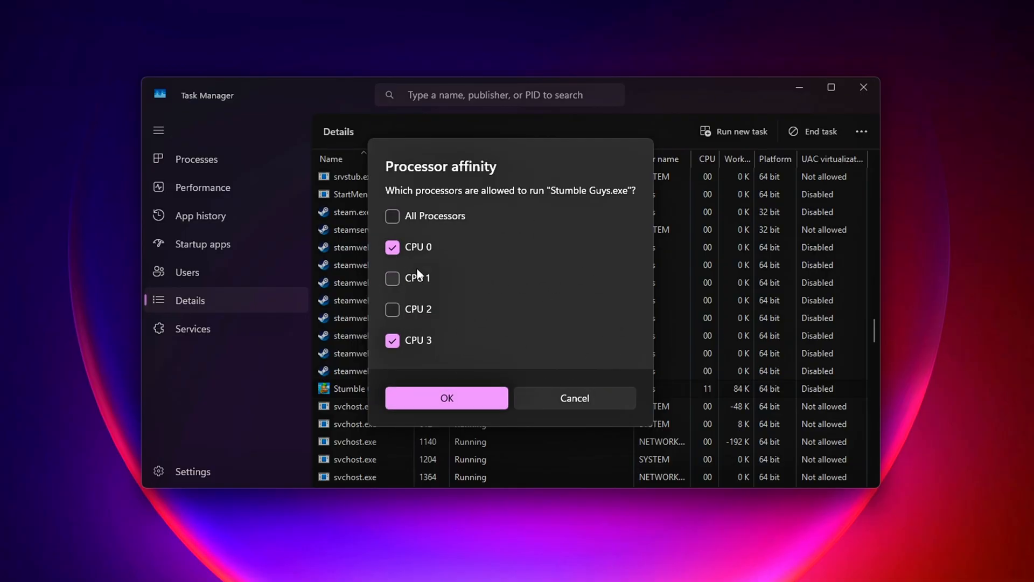
{"action": "left_click", "coordinate": [392, 216]}
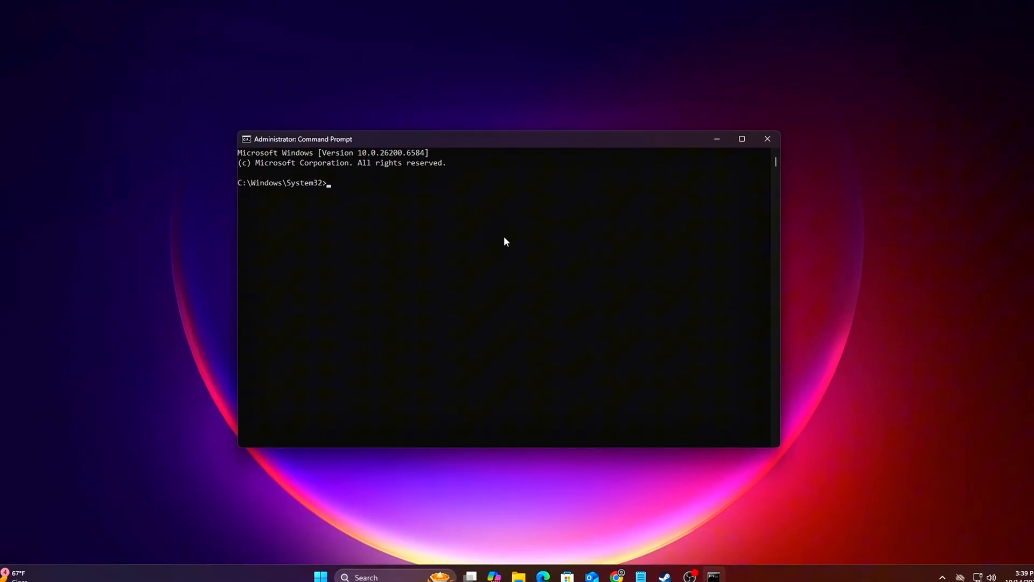
Run bcdedit to set disabledynamictick yes, then revert it to no
{"action": "type", "text": "bcdedit /set disabledynamictick yes"}
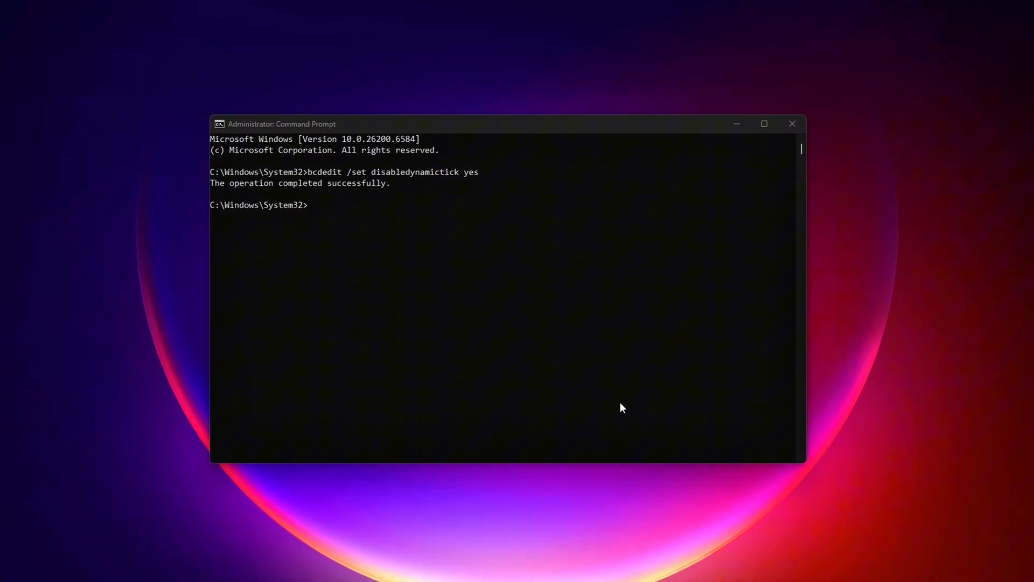
{"action": "type", "text": "Revert: bcdedit /set disabledynamictick no"}
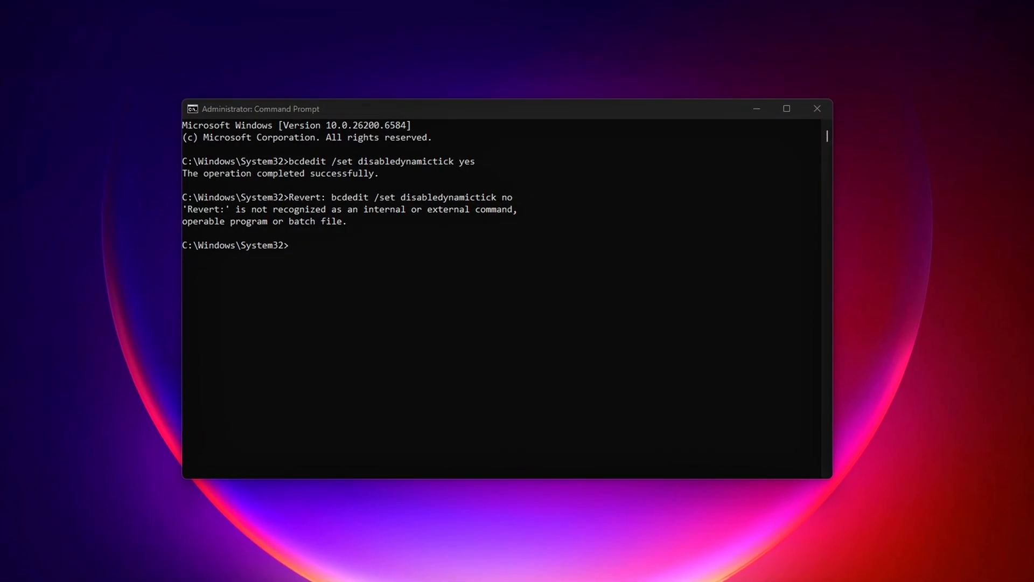
{"action": "type", "text": "bcdedit /set disabledynamictick no"}
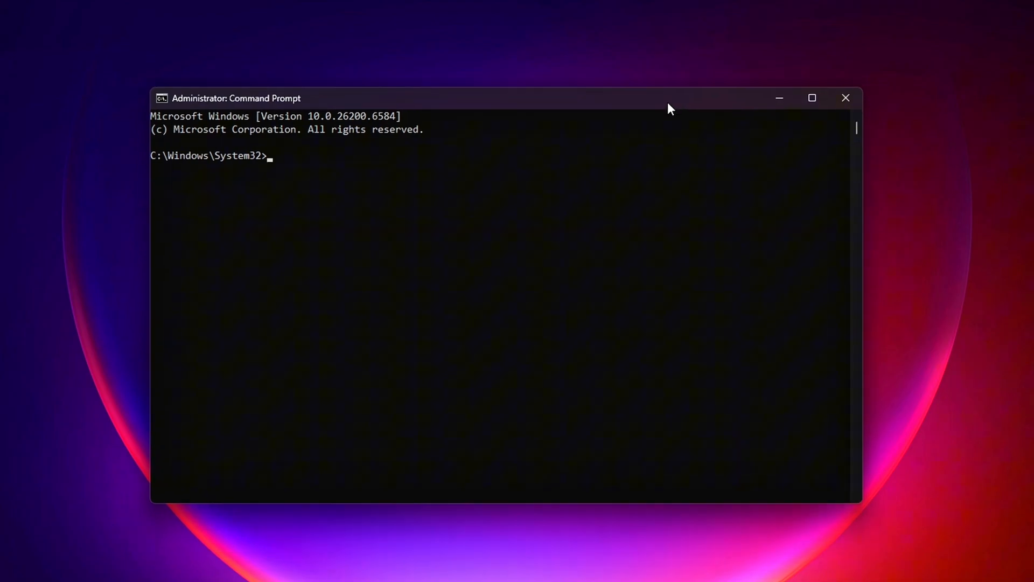
{"action": "type", "text": "bcdedit /set disabledynamictick yes"}
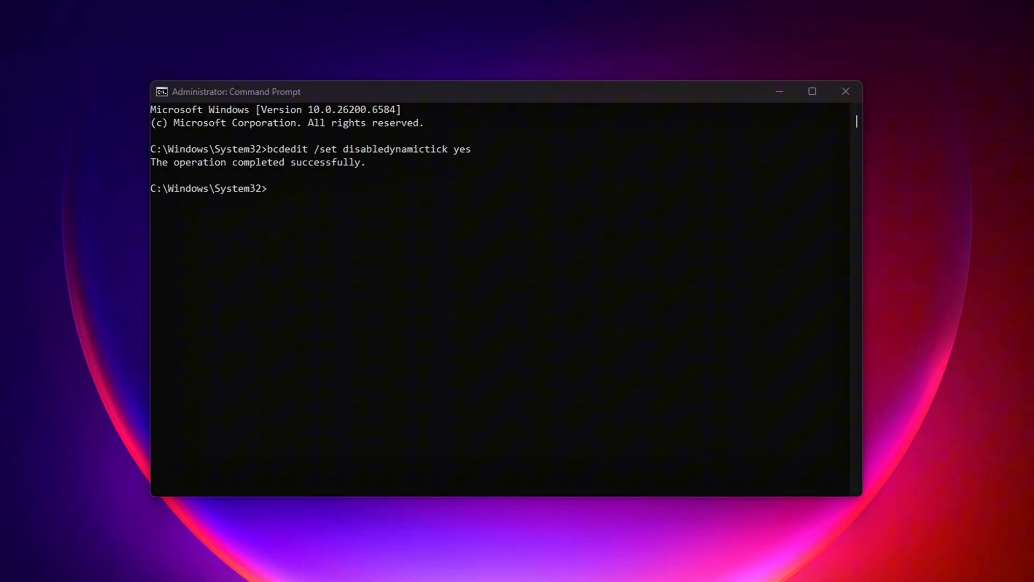
{"action": "type", "text": "Revert: bcdedit /set disabledynamictick no"}
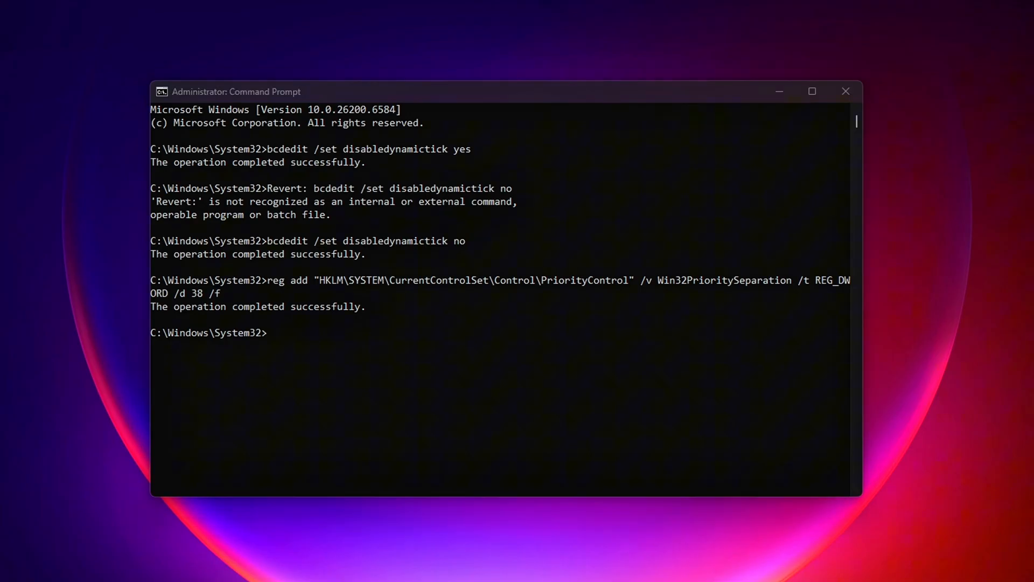
{"action": "mouse_move", "coordinate": [888, 553]}
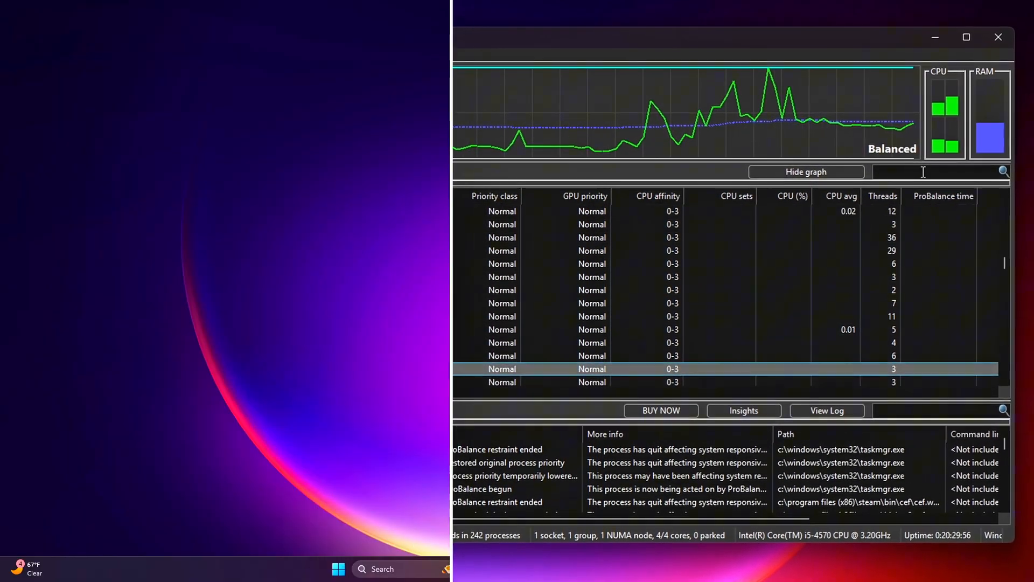
Launch Process Lasso from Start and filter its process list with 'stum'
{"action": "left_click", "coordinate": [997, 36]}
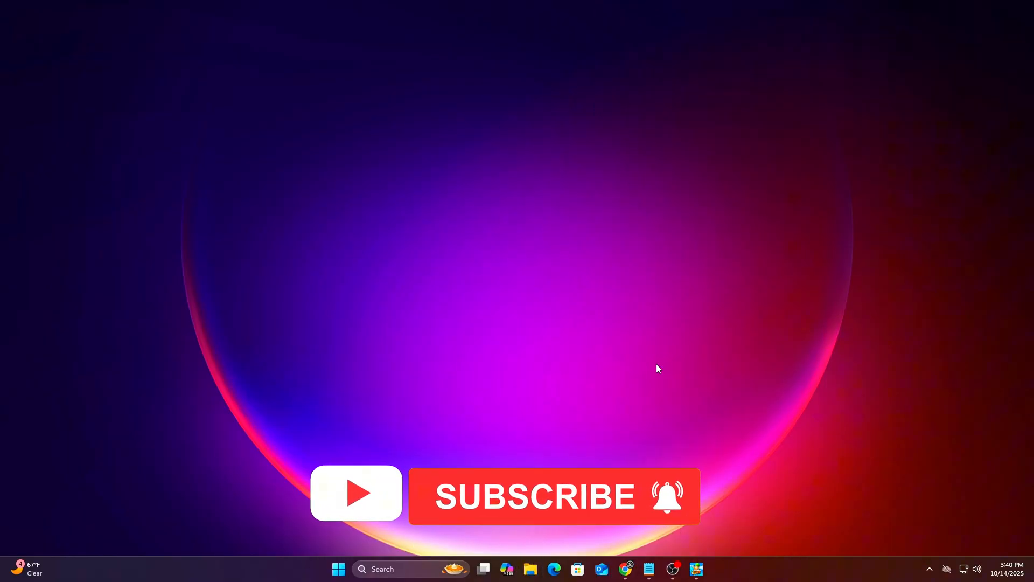
{"action": "type", "text": "pro"}
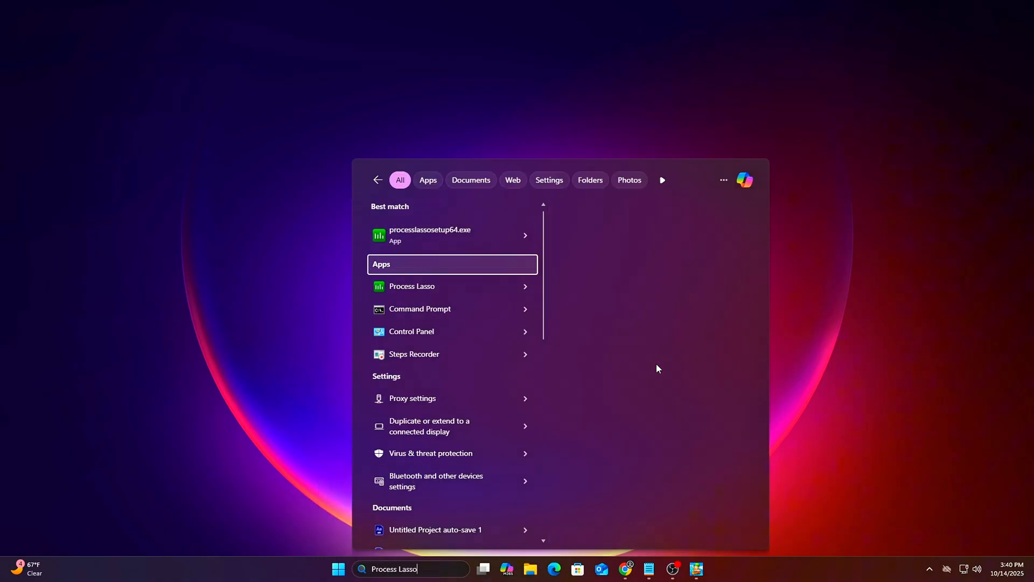
{"action": "left_click", "coordinate": [412, 286]}
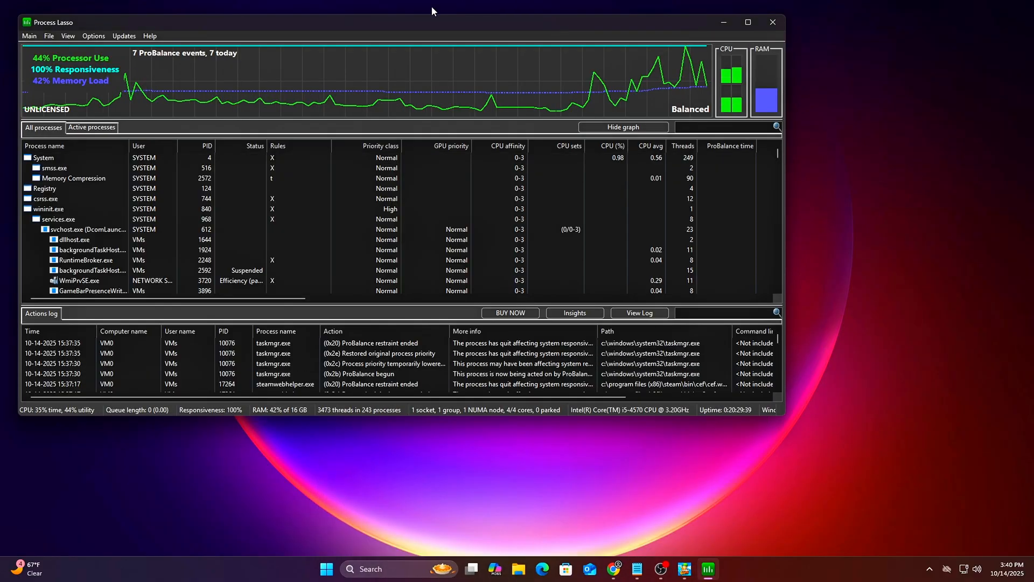
{"action": "type", "text": "stum"}
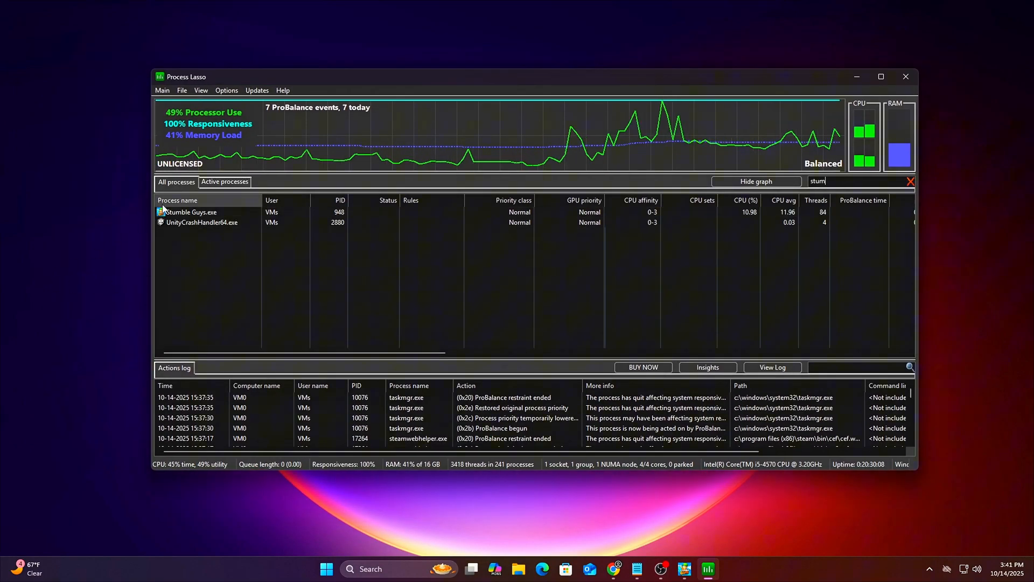
Give Stumble Guys.exe an Always High CPU priority rule in Process Lasso
{"action": "right_click", "coordinate": [191, 212]}
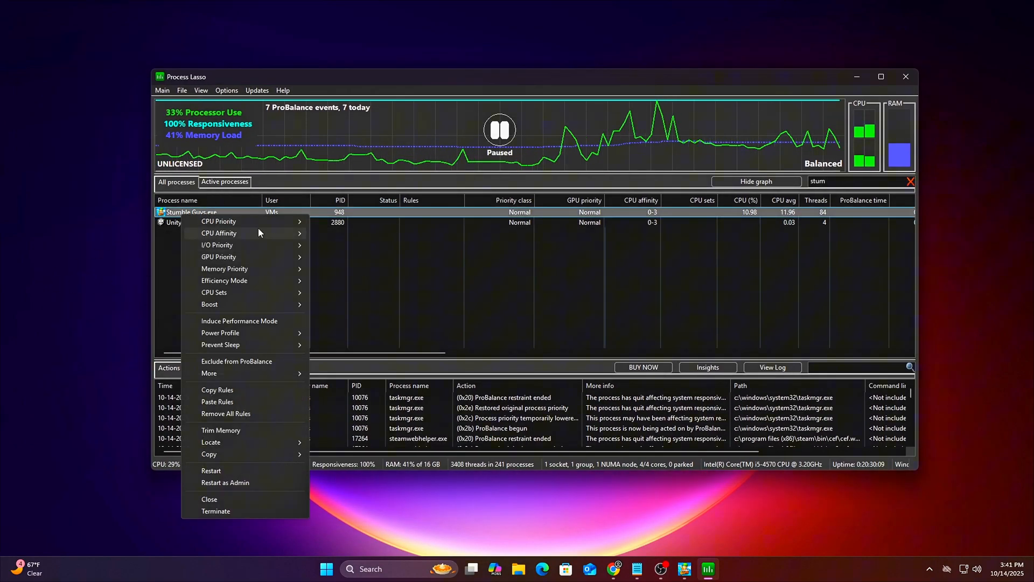
{"action": "mouse_move", "coordinate": [379, 337]}
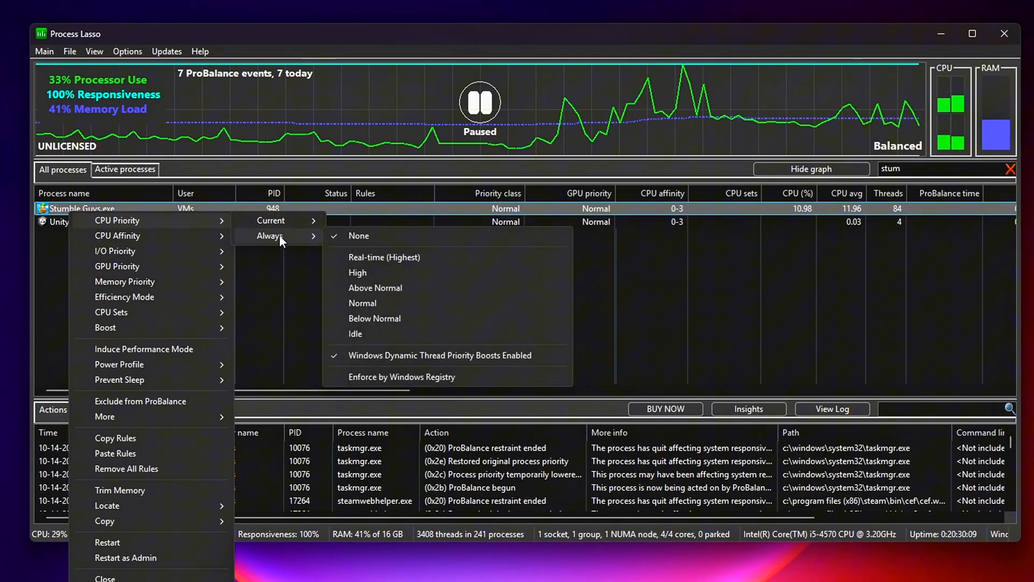
{"action": "left_click", "coordinate": [356, 271]}
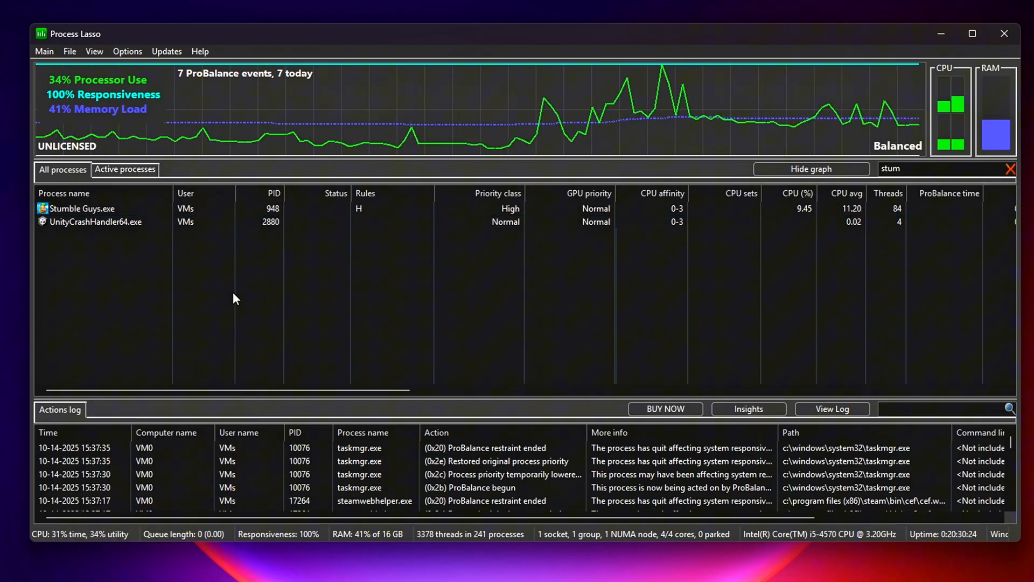
{"action": "right_click", "coordinate": [83, 208]}
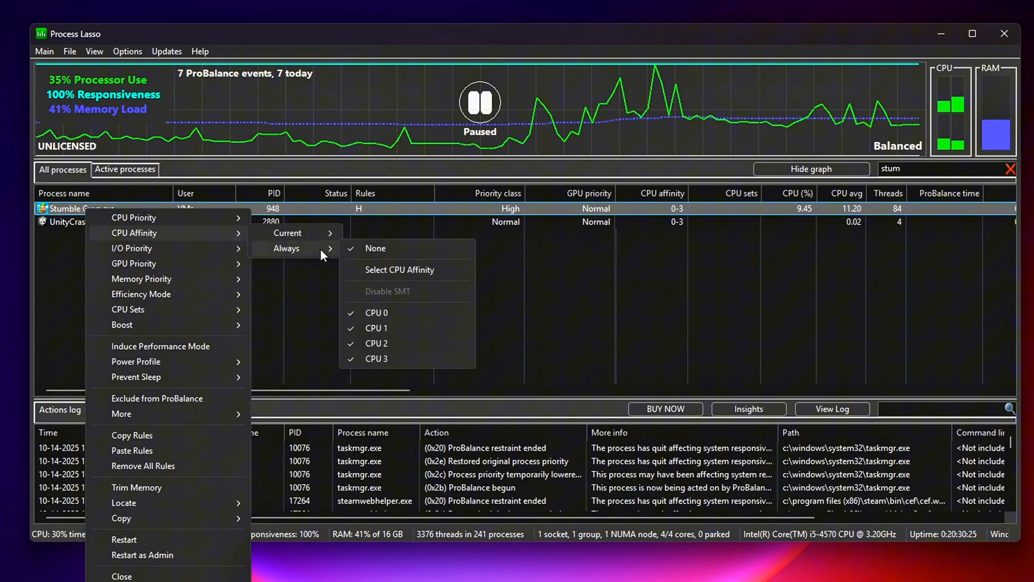
{"action": "mouse_move", "coordinate": [392, 328]}
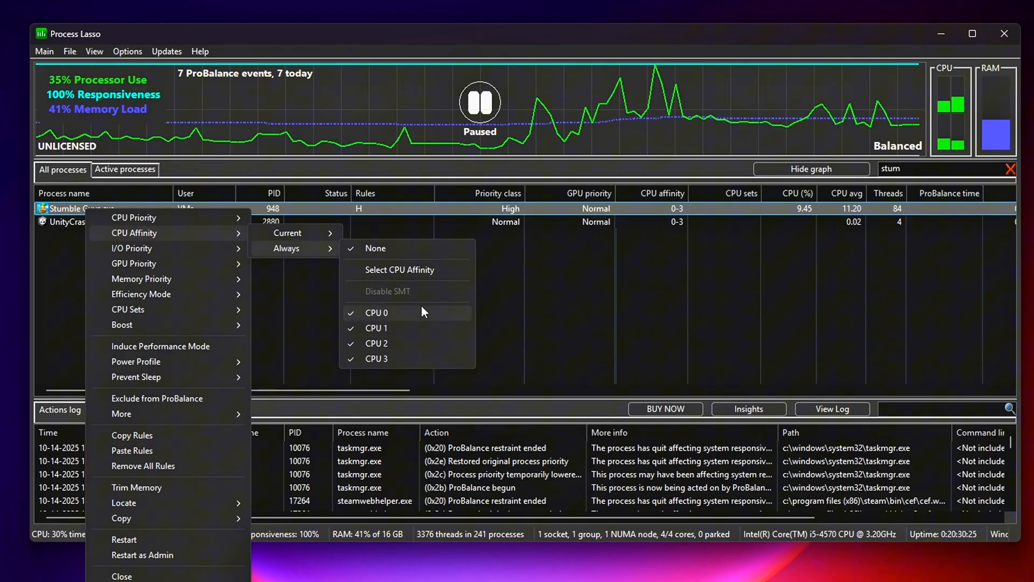
{"action": "left_click", "coordinate": [43, 50]}
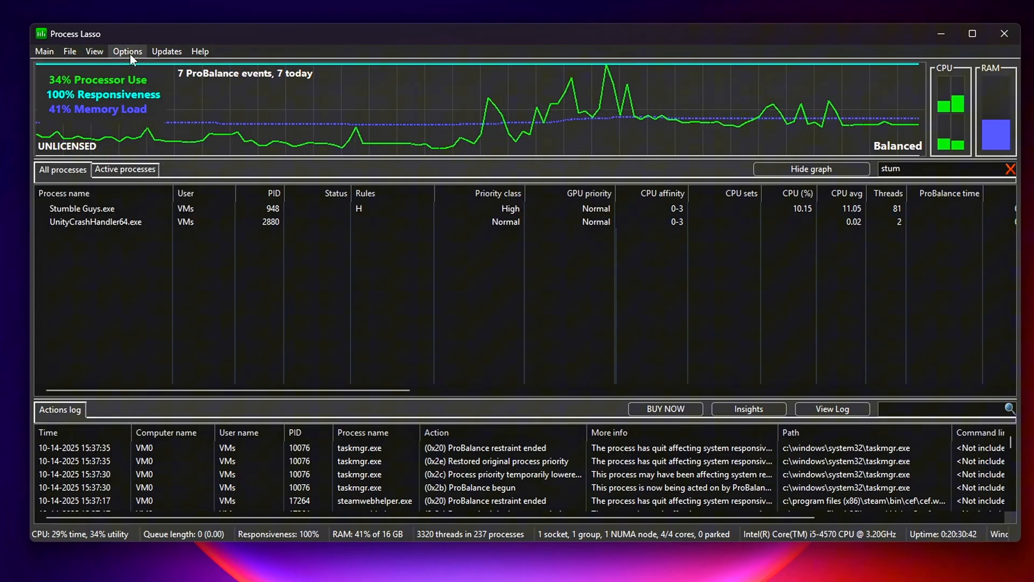
Leave Process Lasso for the administrator Command Prompt showing the SpecialPollInterval and LargeSystemCache reg commands
{"action": "left_click", "coordinate": [127, 50]}
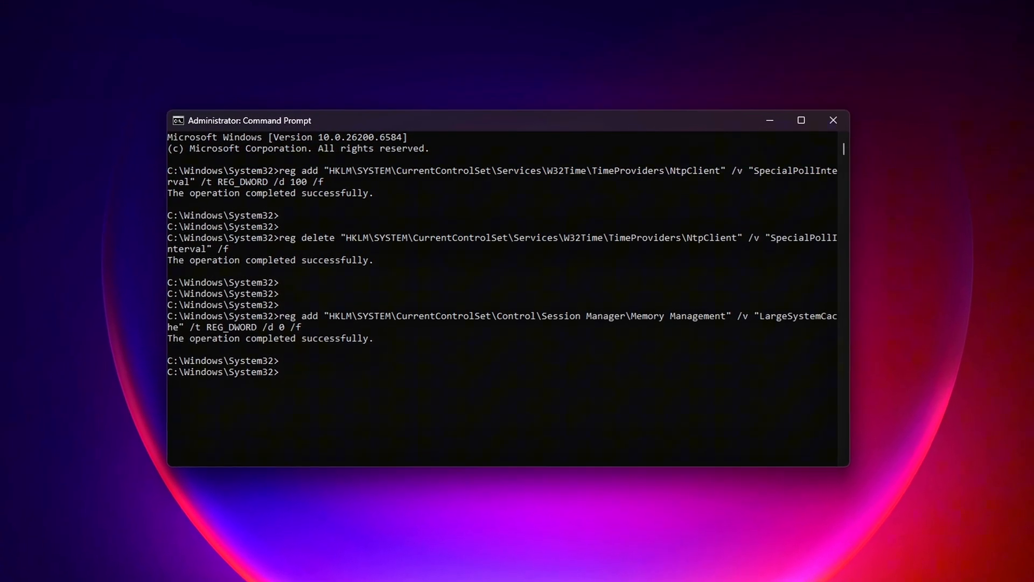
Launch Command Prompt as administrator by searching for 'cmd'
{"action": "left_click", "coordinate": [833, 120]}
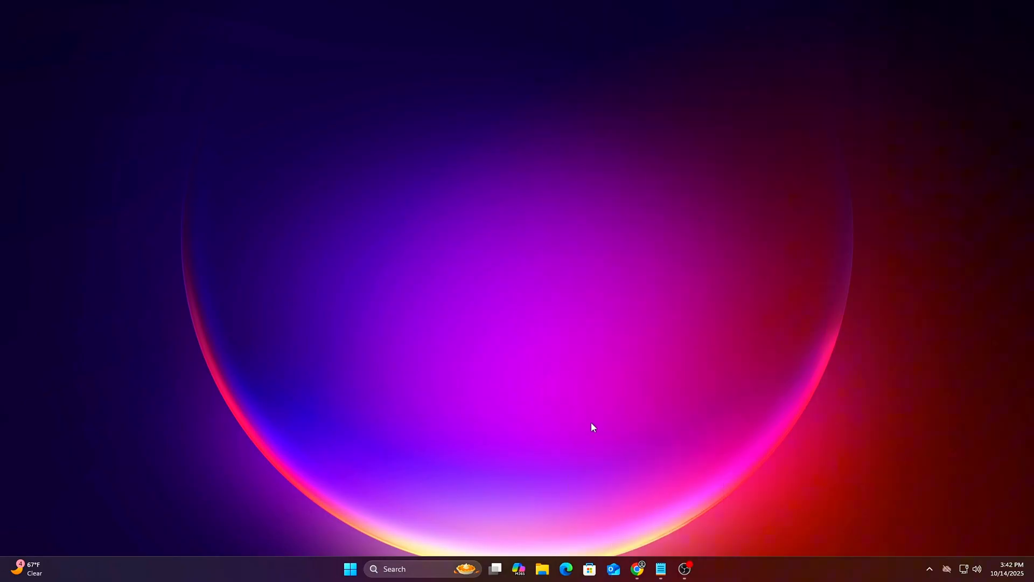
{"action": "type", "text": "cmd"}
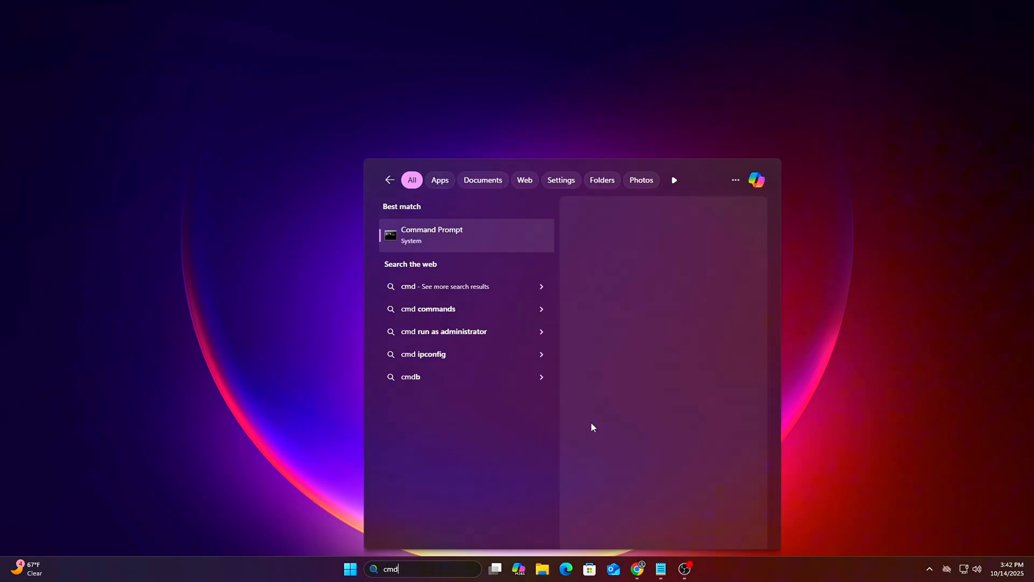
{"action": "left_click", "coordinate": [432, 234]}
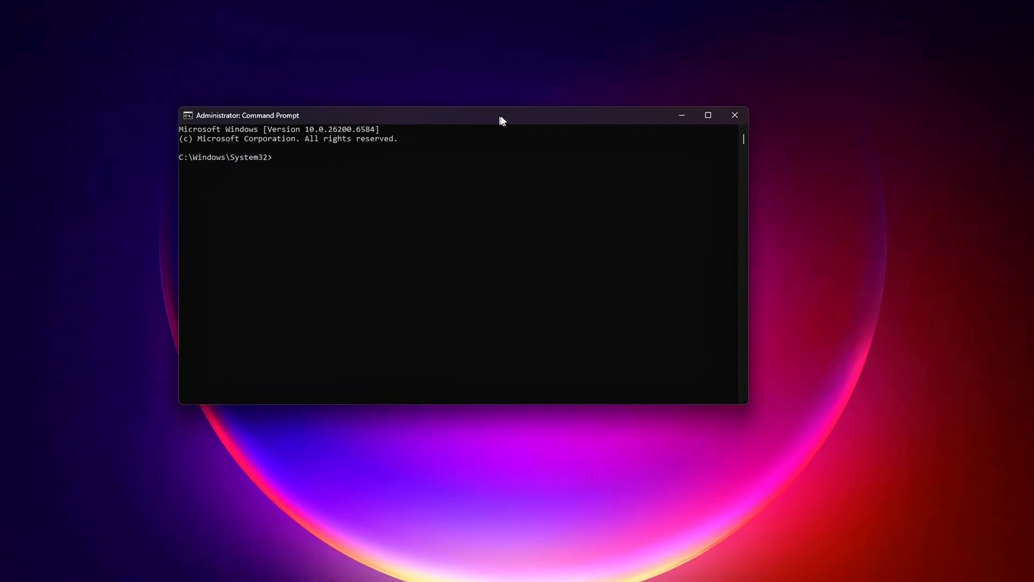
Run reg add then reg delete on the W32Time NtpClient registry value
{"action": "type", "text": "reg add \"HKLM\\SYSTEM\\CurrentControlSet\\Services\\W32Time\\TimeProviders\\NtpClient\" /v \"SpecialPollInterval\" /t REG_DWORD /d 100 /f"}
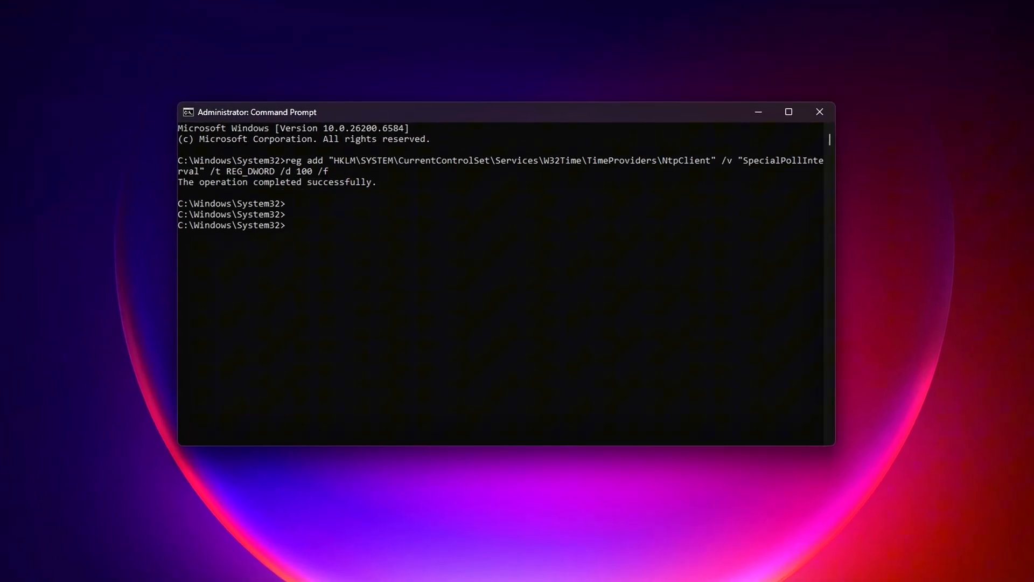
{"action": "type", "text": "reg delete \"HKLM\\SYSTEM\\CurrentControlSet\\Services\\W32Time\\TimeProviders\\NtpClient\" /v \"SpecialPollInterval\" /f"}
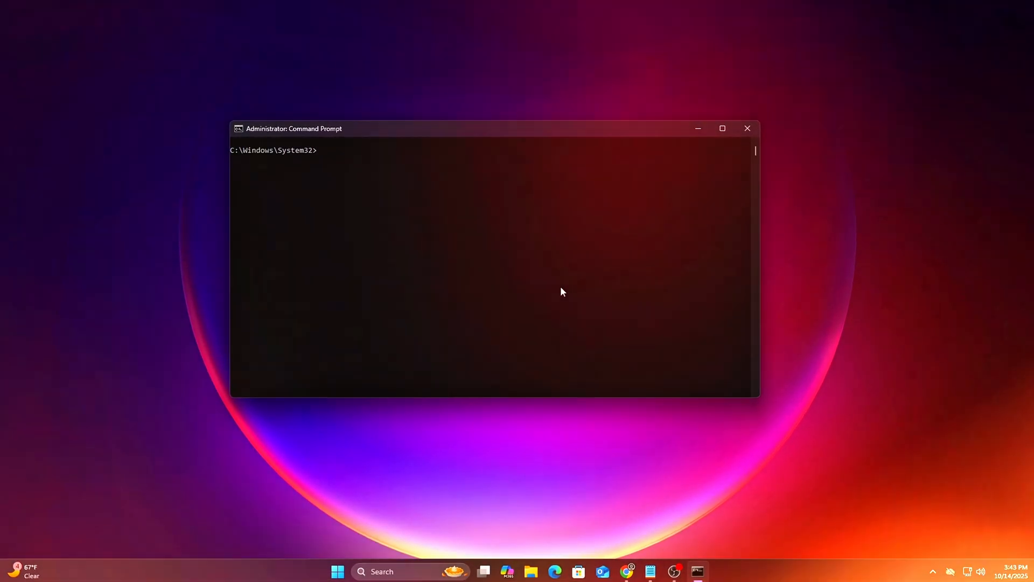
Show Task Manager's Details list and scroll down to the svchost.exe entries
{"action": "left_click", "coordinate": [748, 128]}
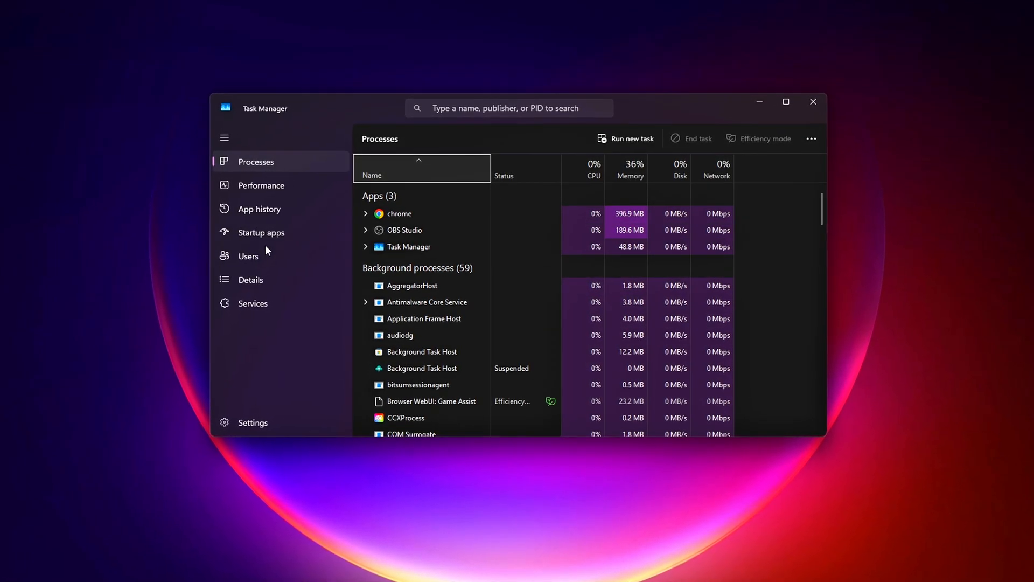
{"action": "left_click", "coordinate": [249, 279]}
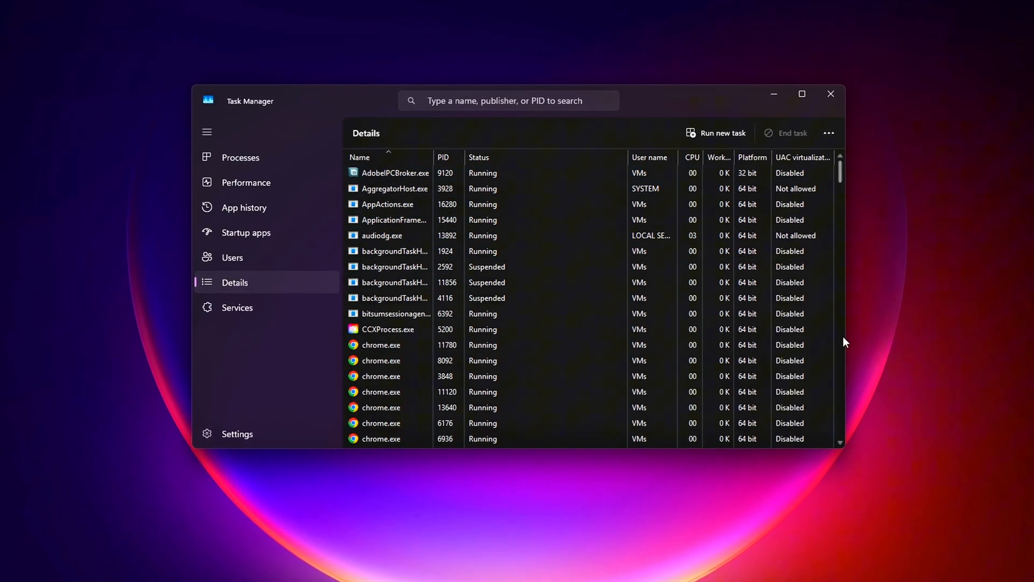
{"action": "scroll", "scroll_direction": "down", "scroll_amount": 3}
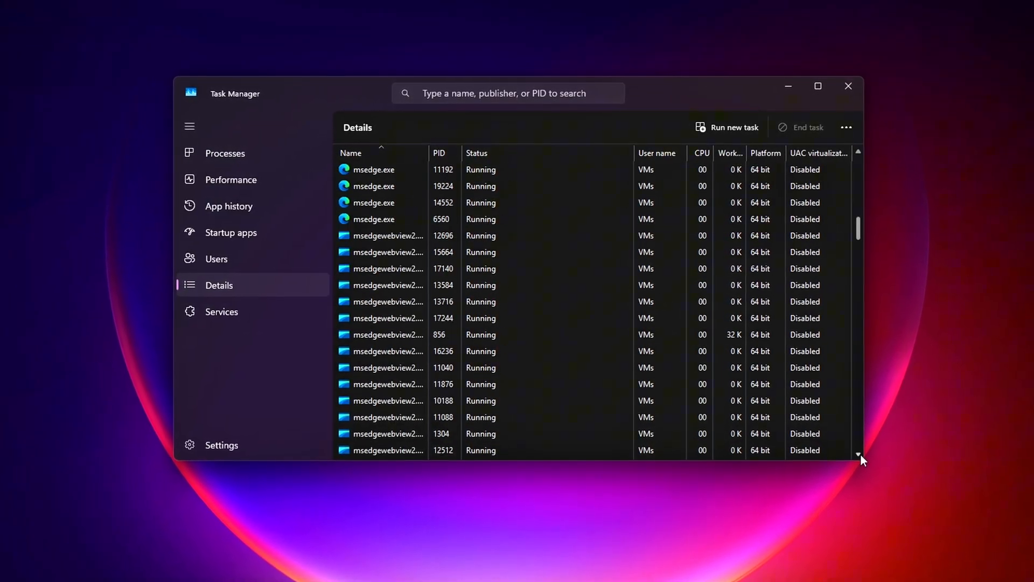
{"action": "scroll", "scroll_direction": "down", "scroll_amount": 3}
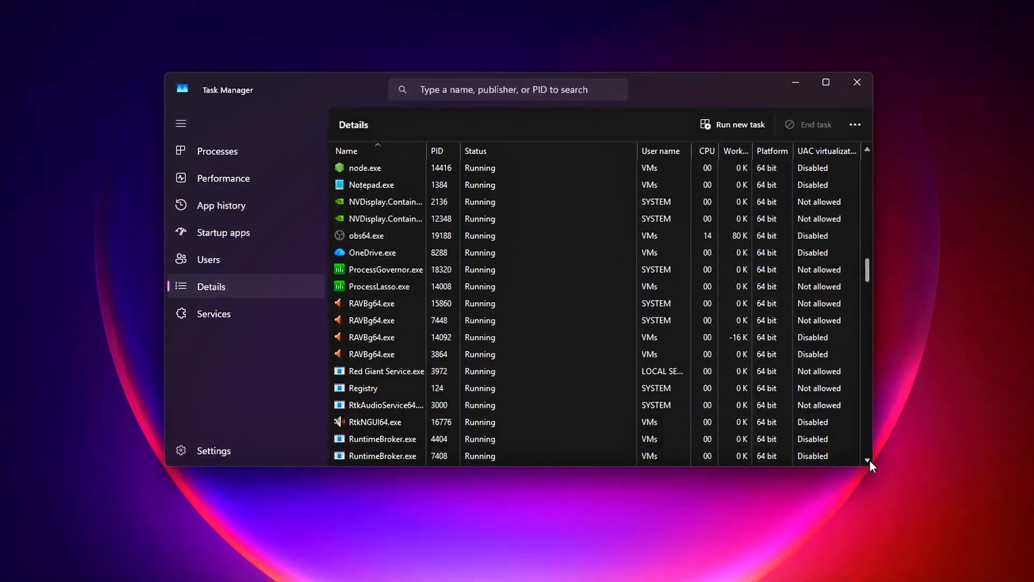
{"action": "scroll", "scroll_direction": "down", "scroll_amount": 3}
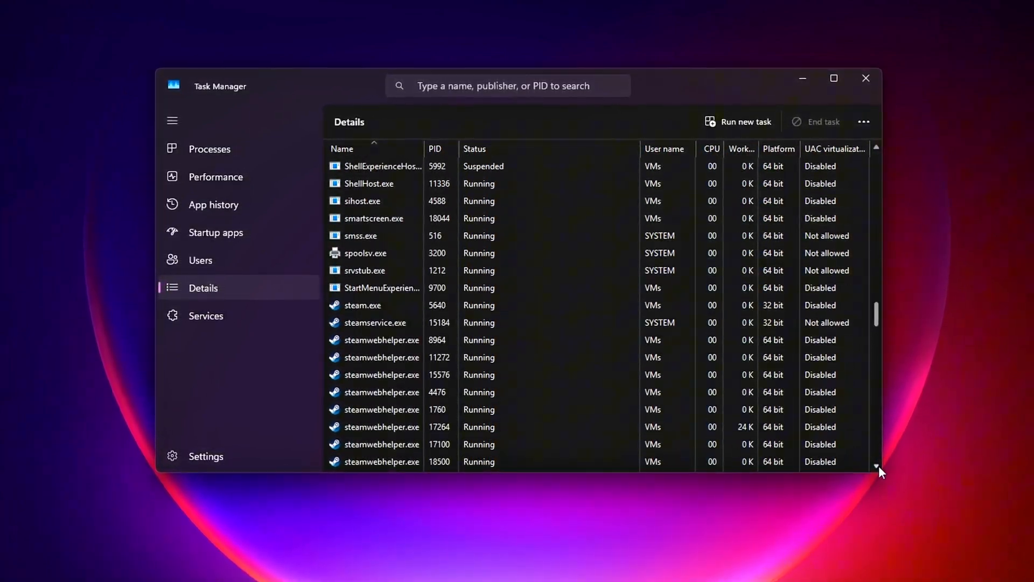
{"action": "scroll", "scroll_direction": "down", "scroll_amount": 3}
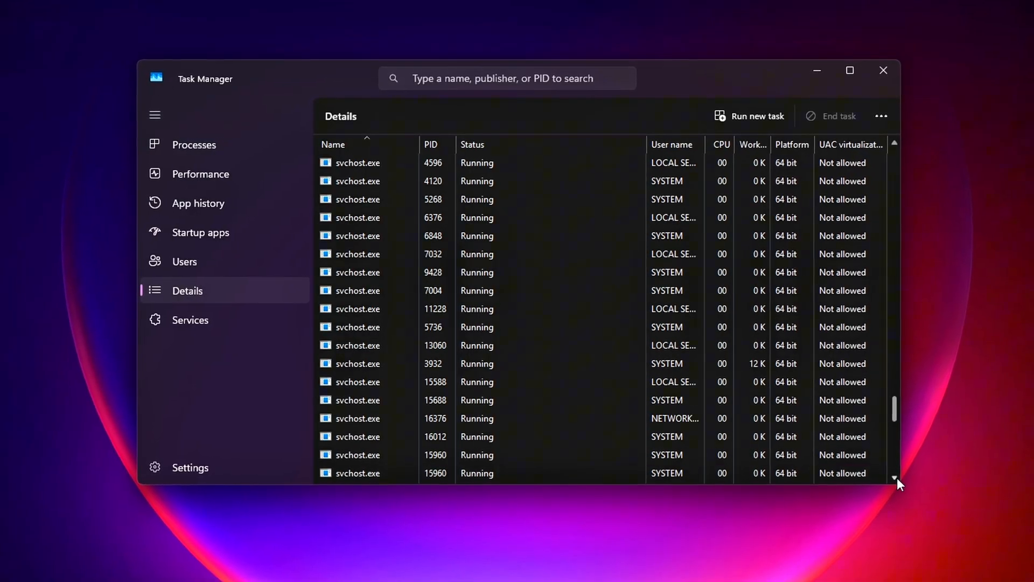
Set Stumble Guys.exe to High priority and confirm the change prompt
{"action": "right_click", "coordinate": [406, 249]}
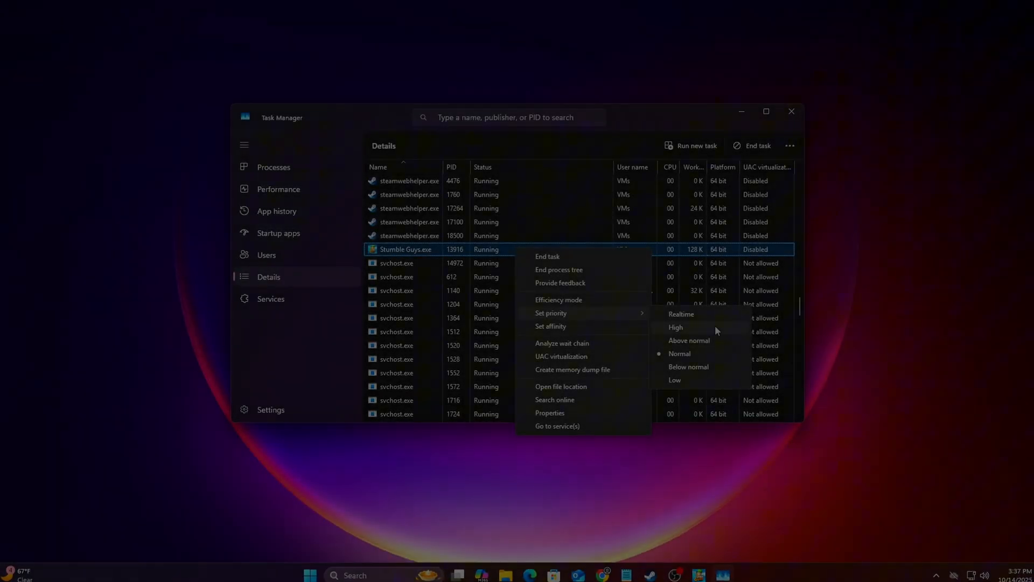
{"action": "left_click", "coordinate": [676, 328]}
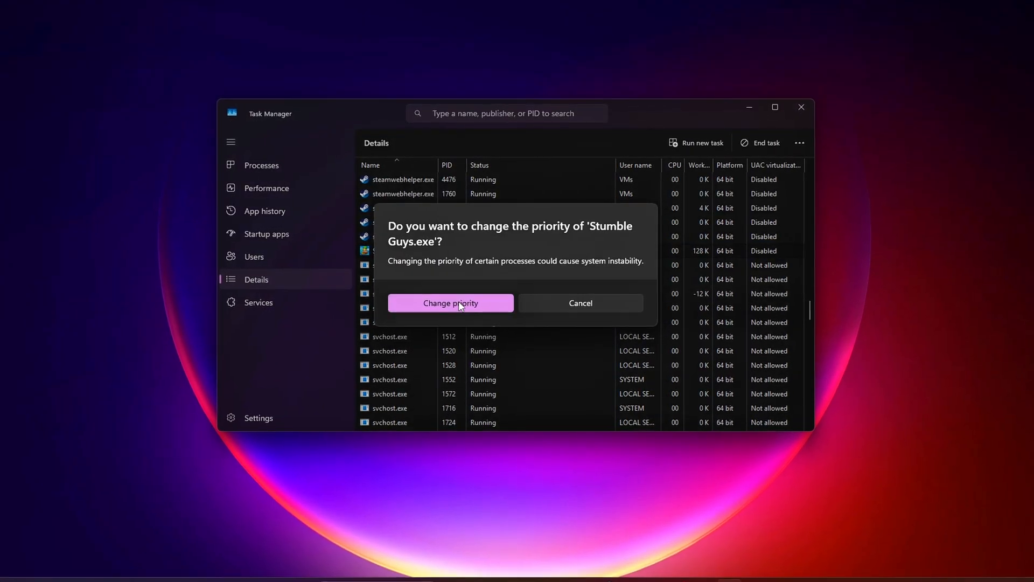
{"action": "left_click", "coordinate": [450, 302]}
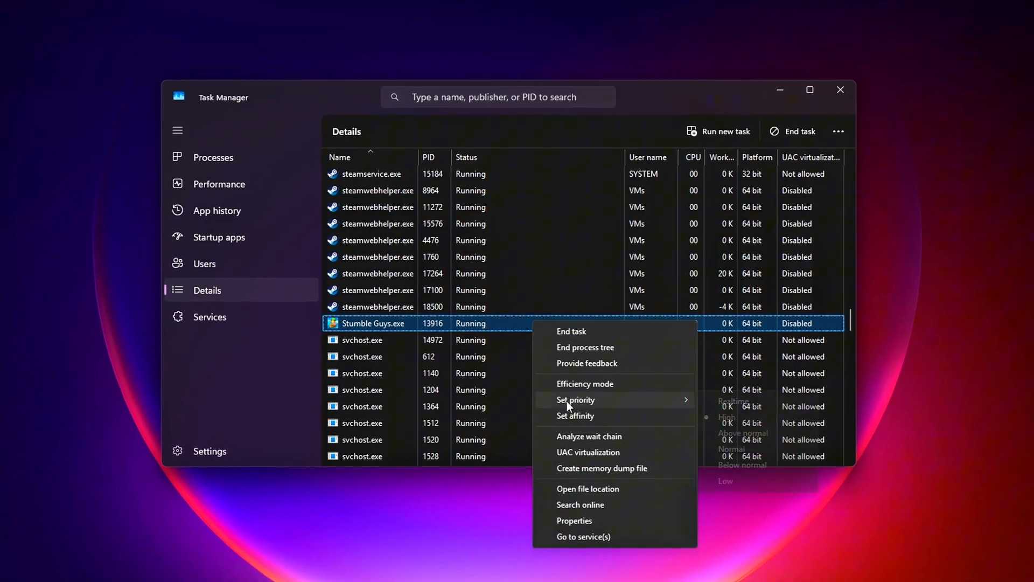
{"action": "left_click", "coordinate": [575, 415]}
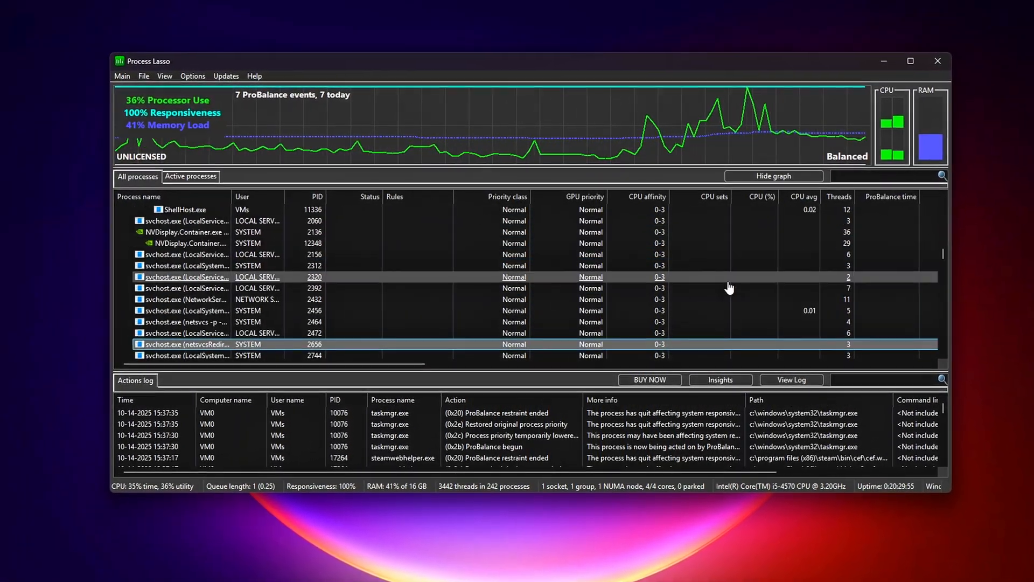
Filter the process list to Stumble Guys.exe and bring up its priority options
{"action": "type", "text": "s"}
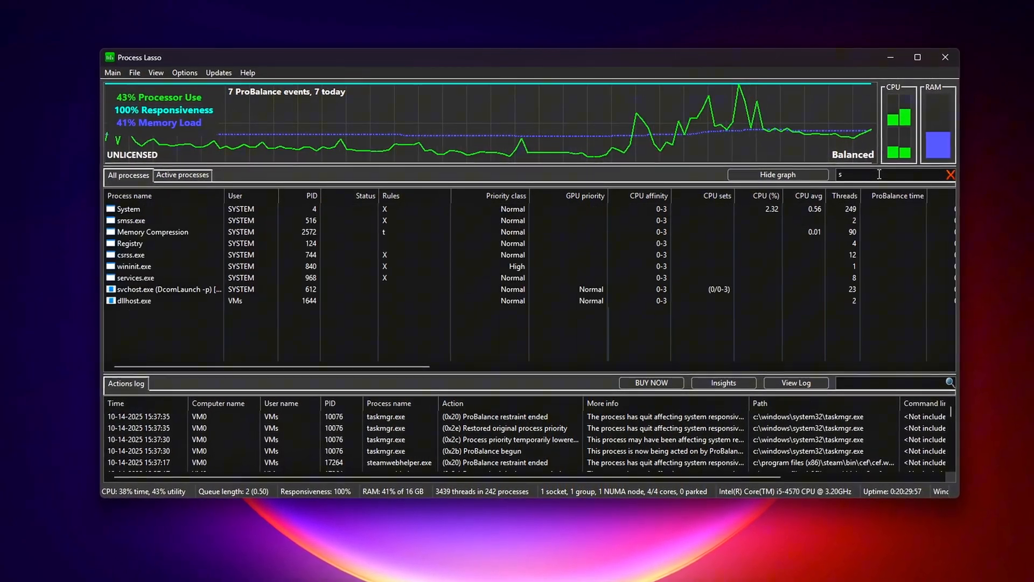
{"action": "type", "text": "ta"}
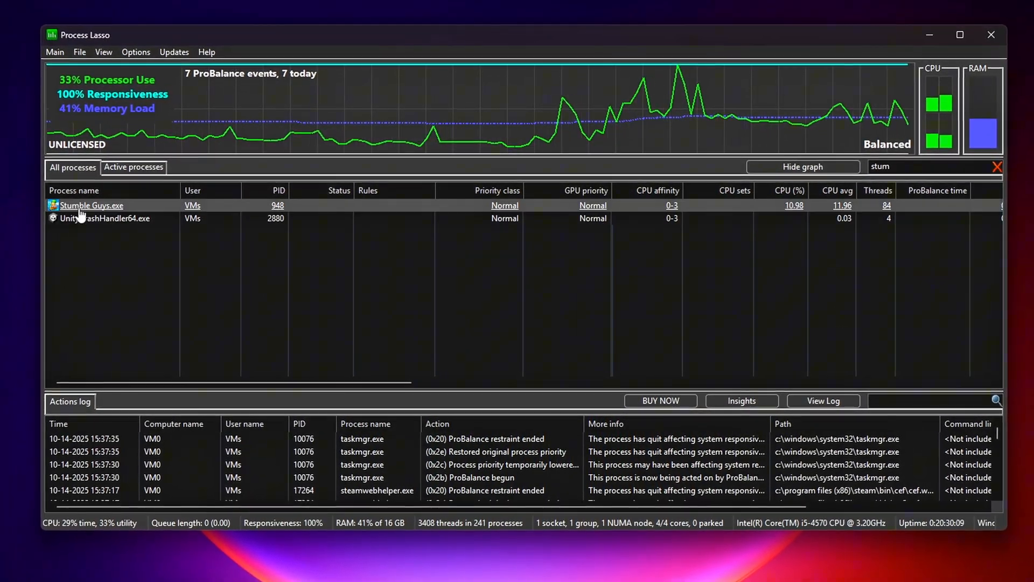
{"action": "right_click", "coordinate": [90, 204]}
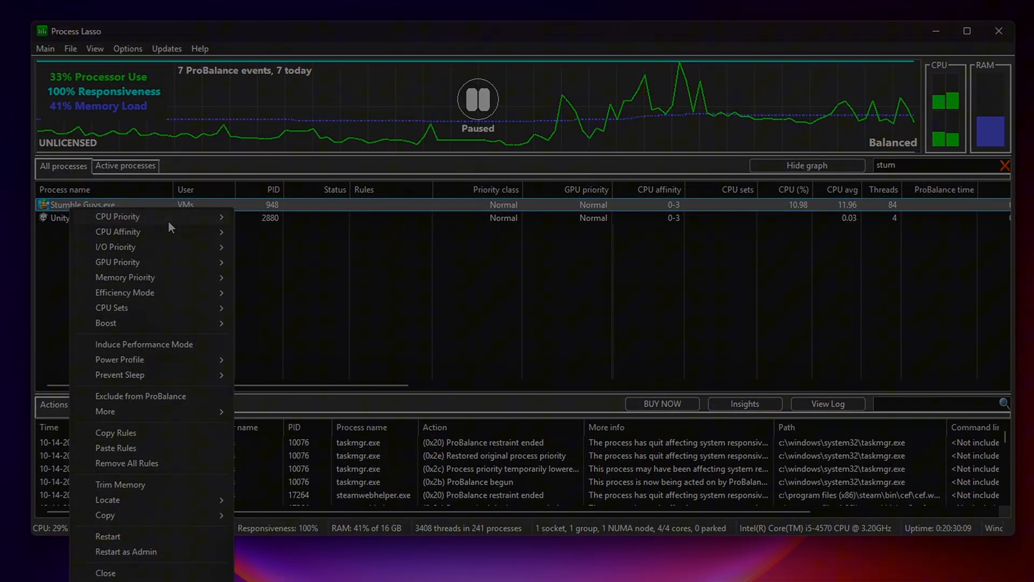